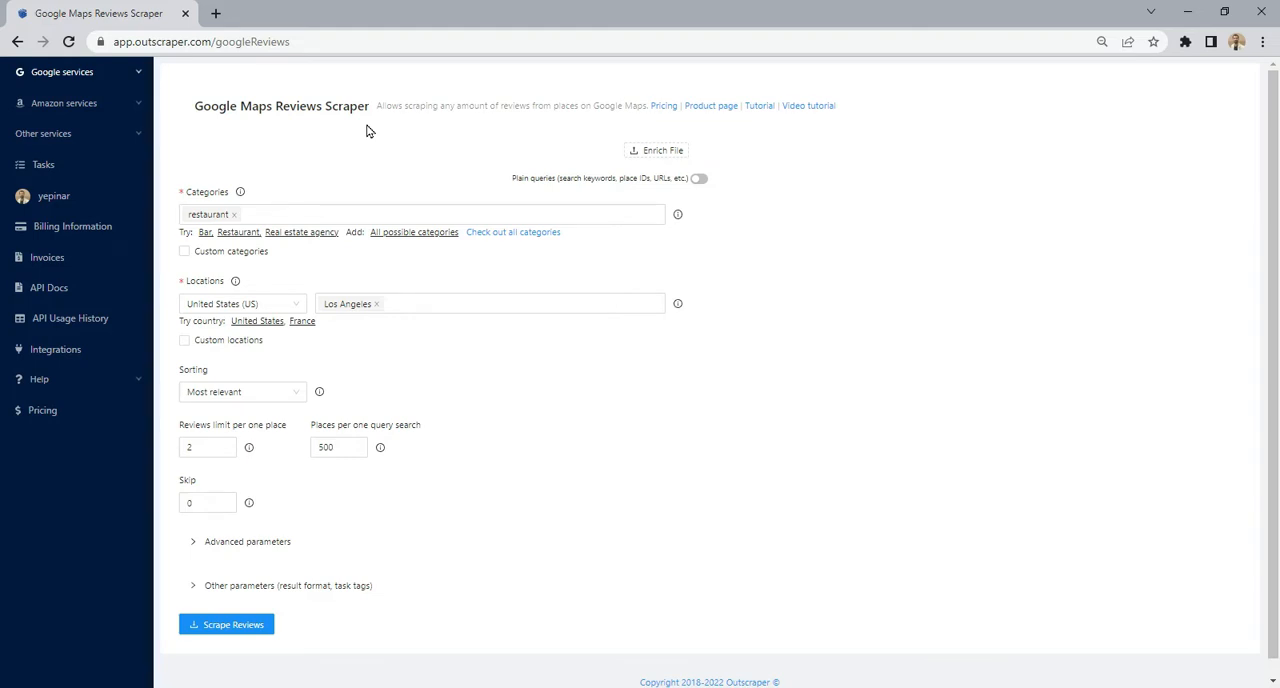
mouse_move(308, 188)
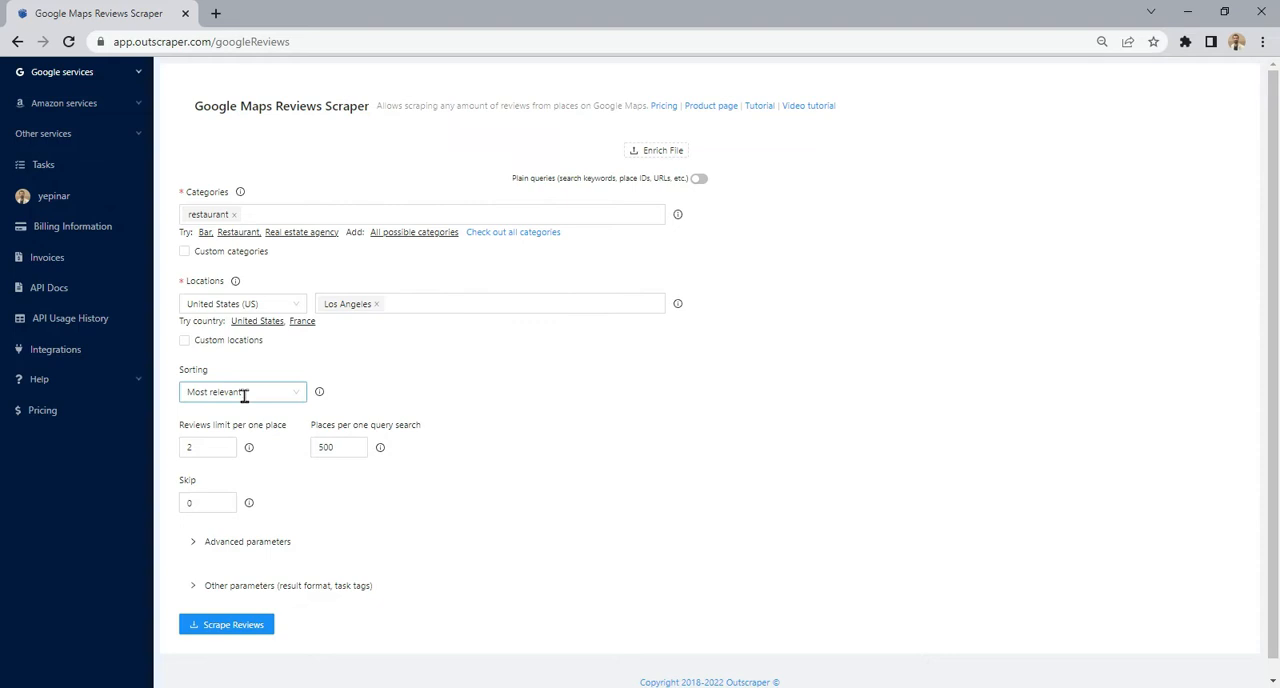
mouse_move(356, 536)
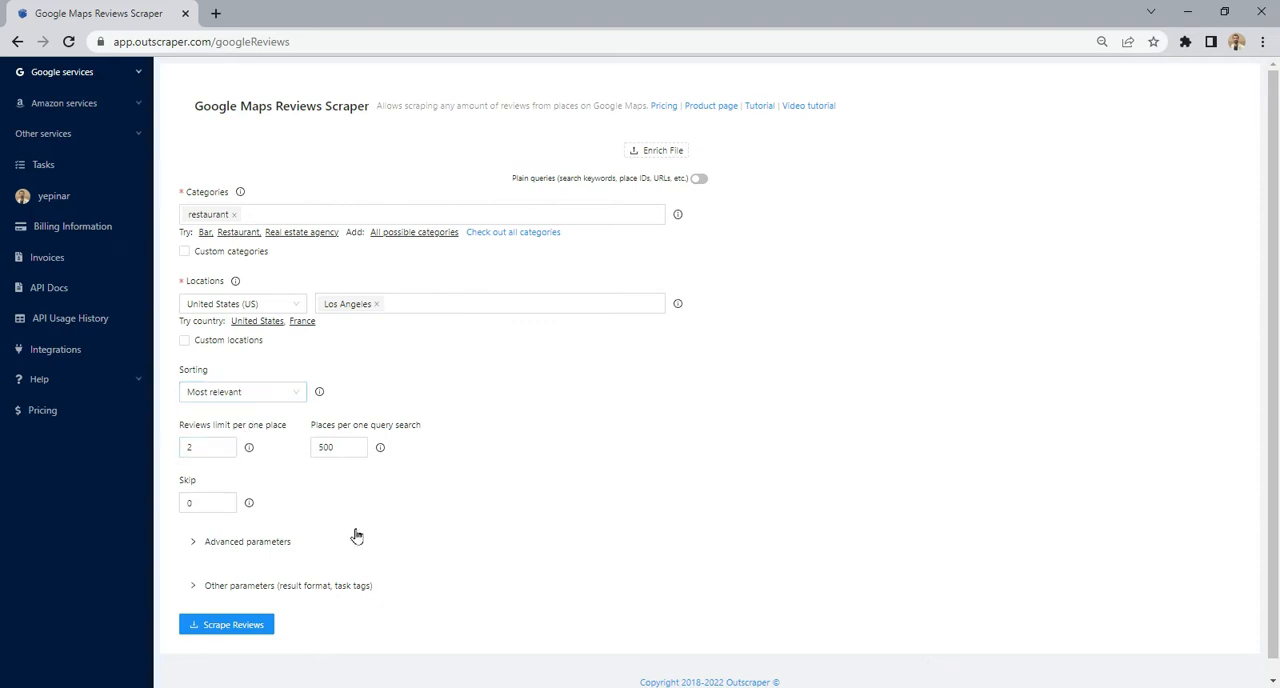
Confirm the Los Angeles restaurant reviews scrape and download its Google Maps Reviews results file
click(224, 624)
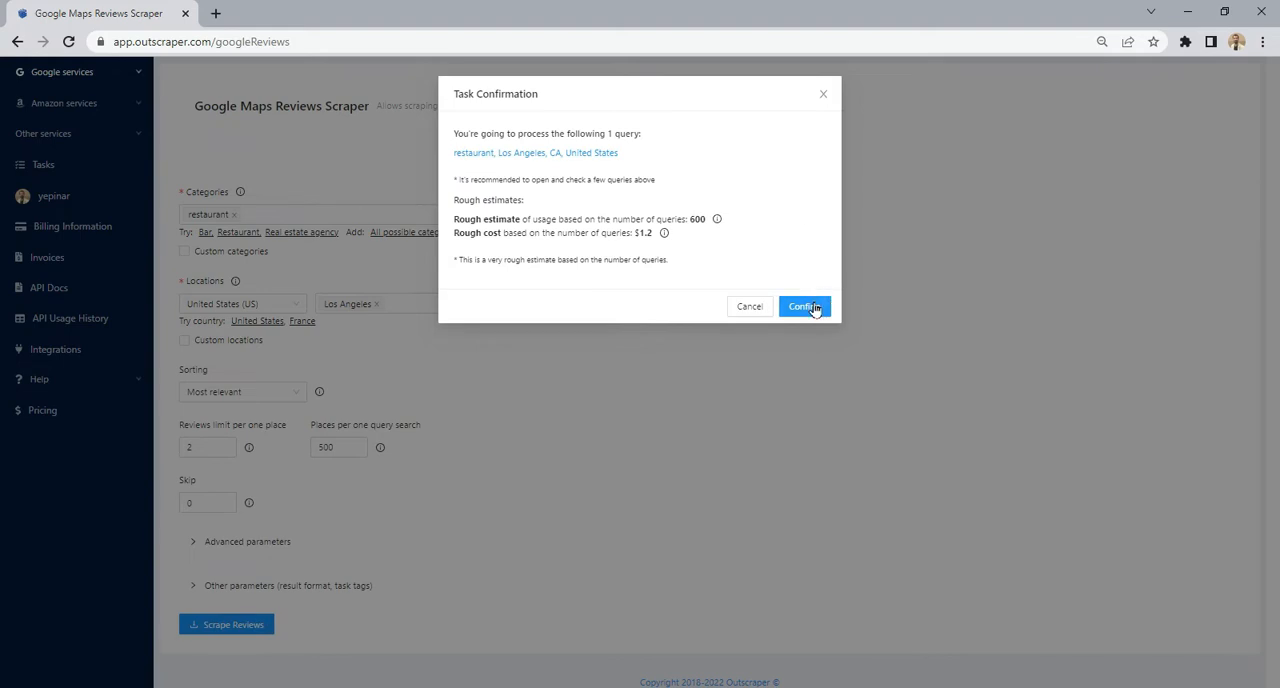
click(804, 306)
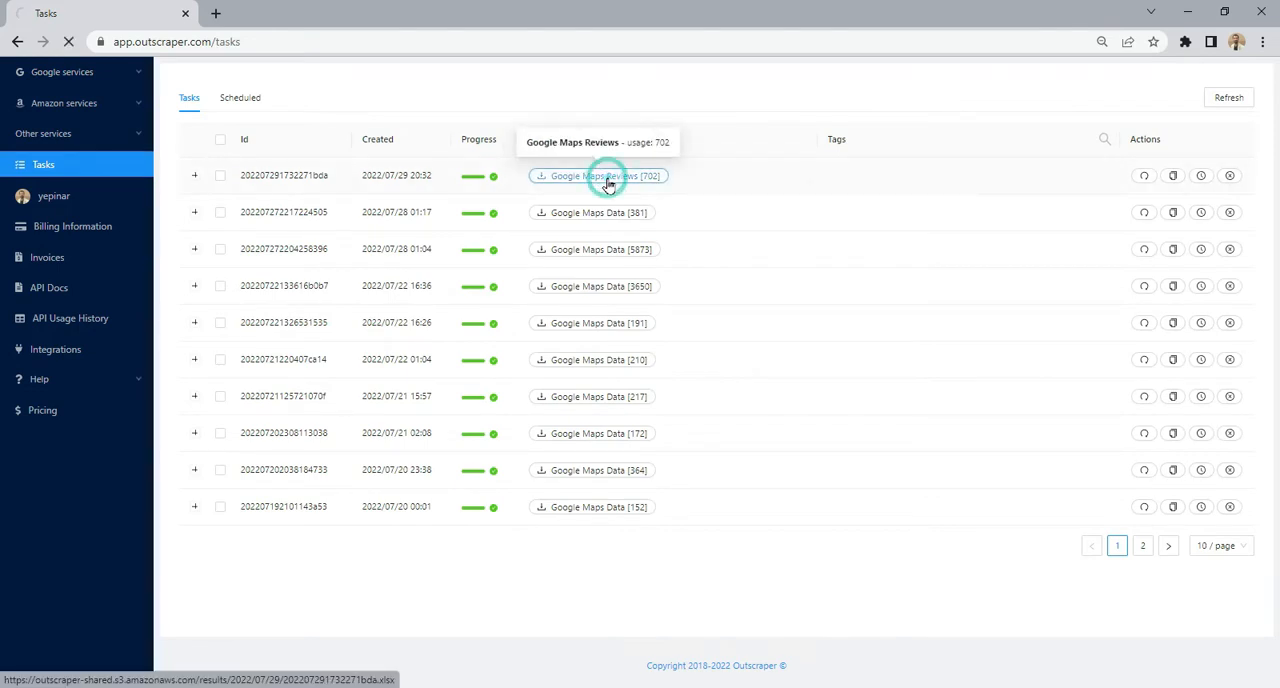
click(604, 176)
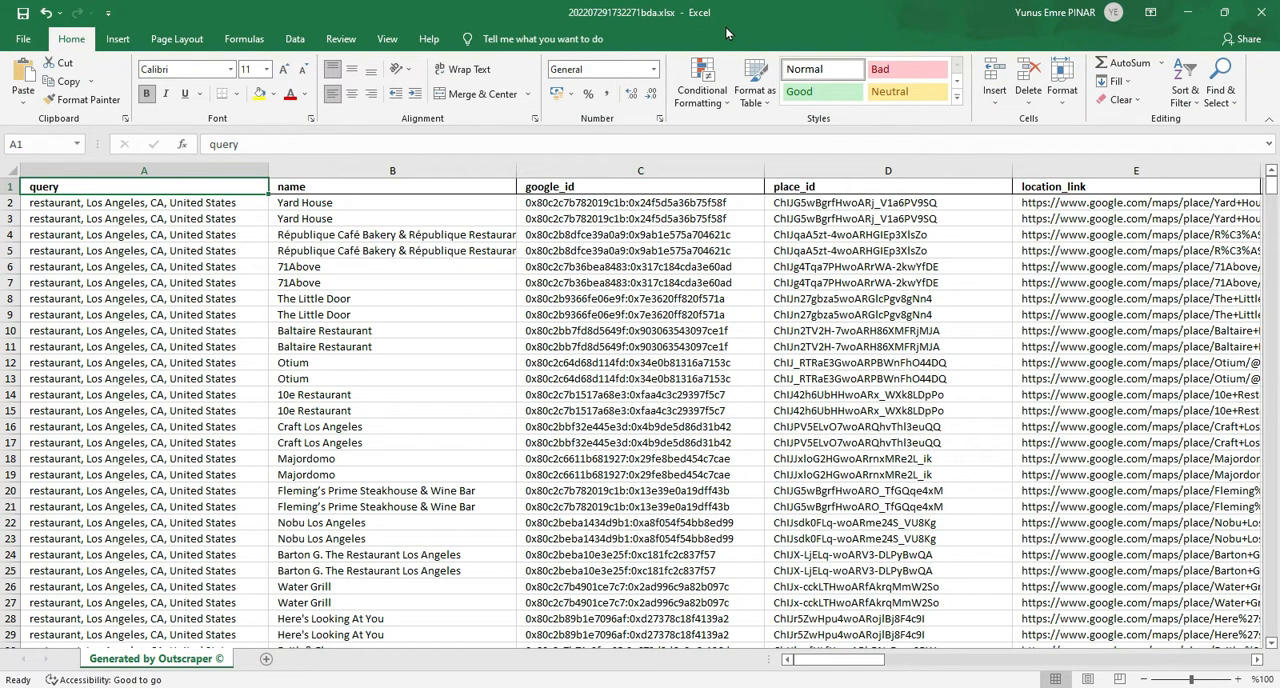
mouse_move(420, 208)
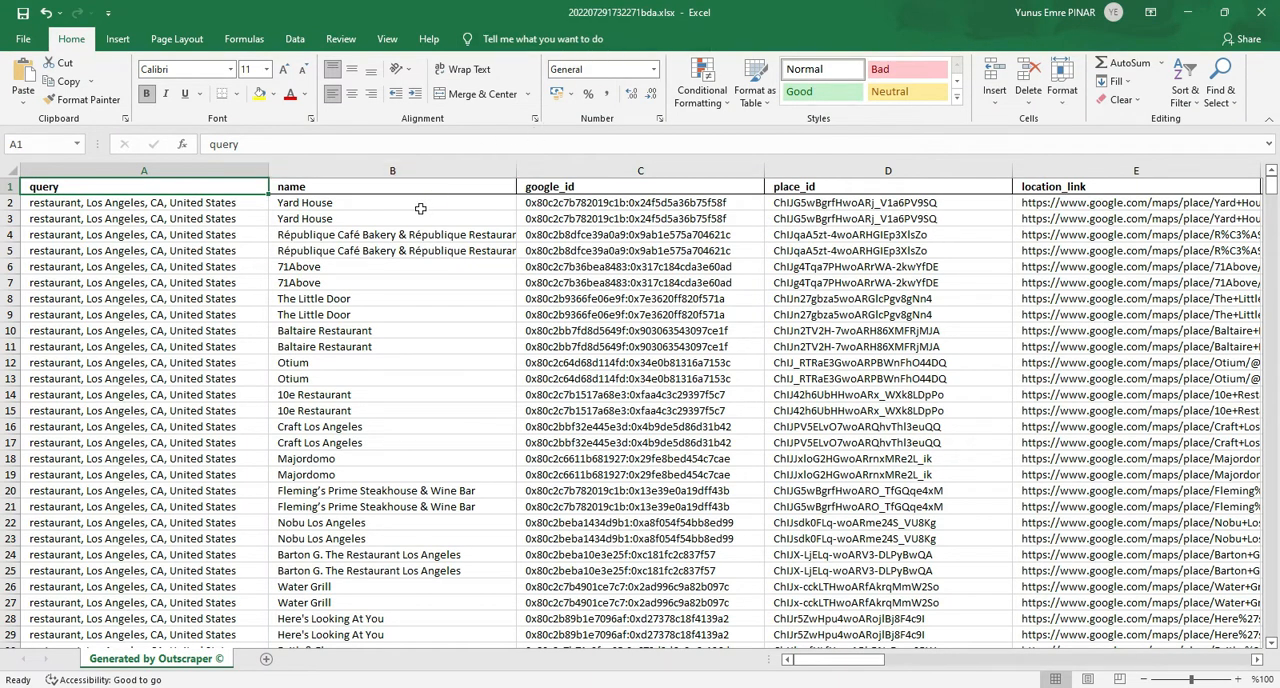
Select the Yard House name cell and browse right to the author_title and review_text columns
drag(392, 202, 392, 218)
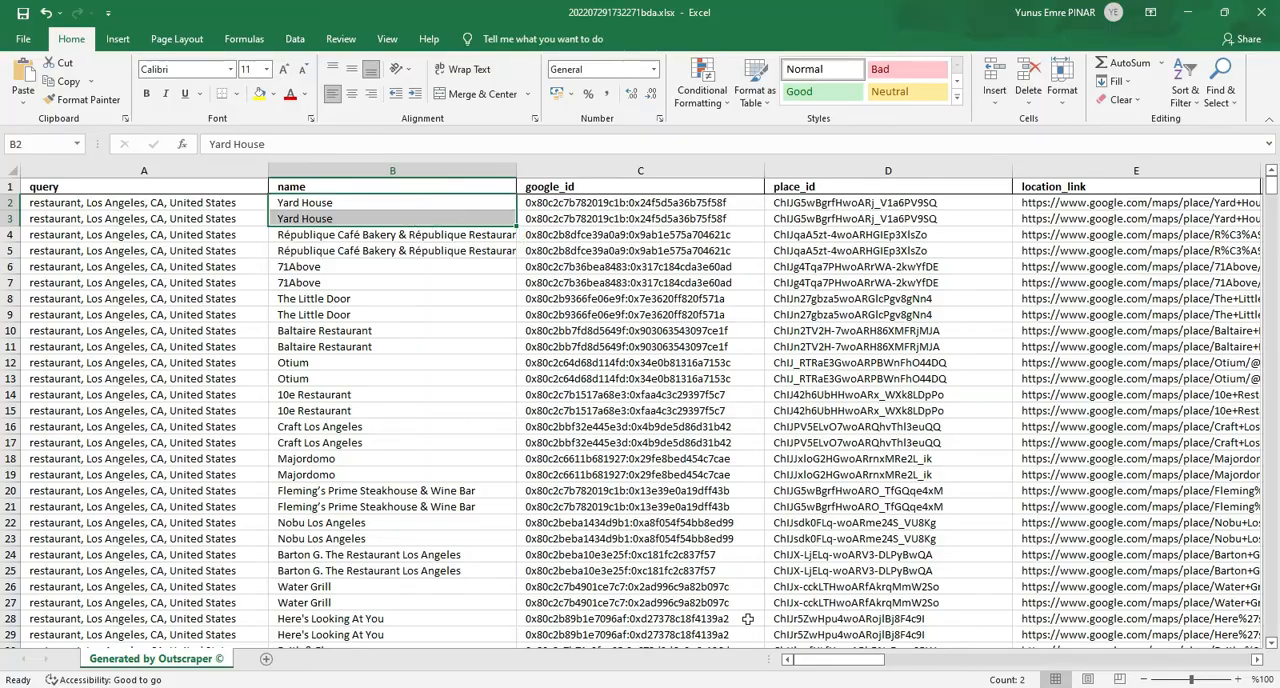
scroll(right, 3)
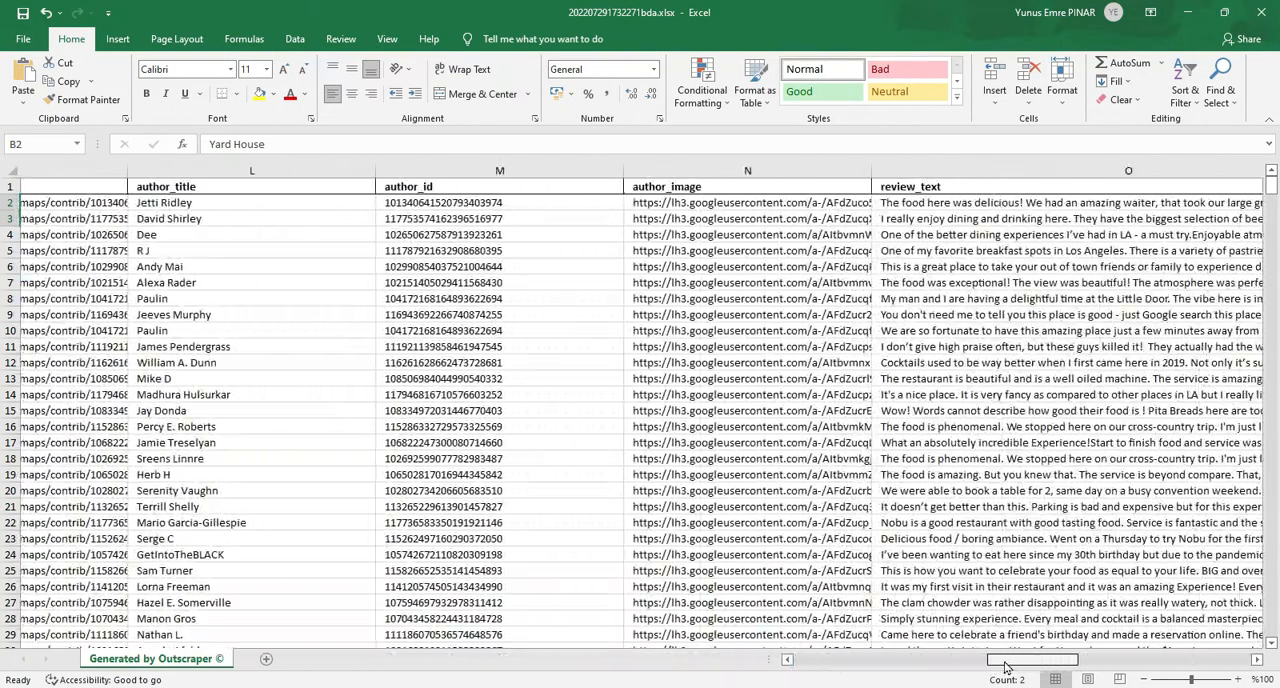
scroll(right, 3)
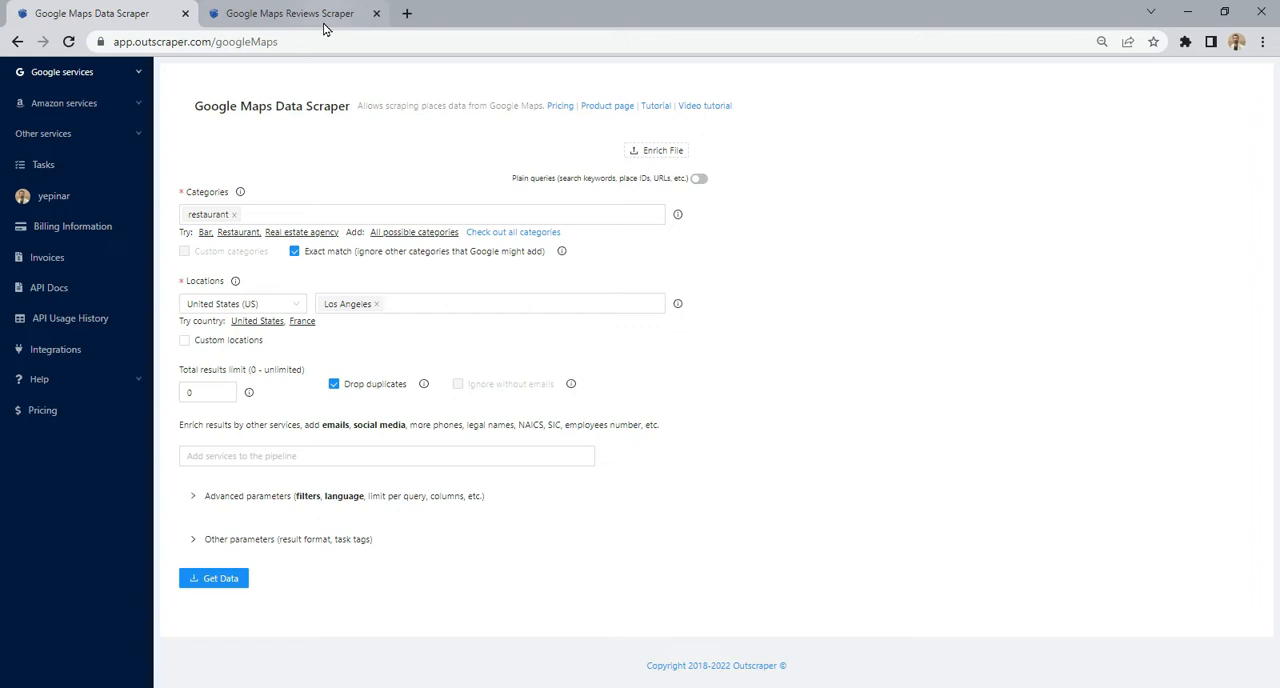
Submit the reviews scrape for the seven pasted place IDs on the Reviews Scraper page
click(288, 12)
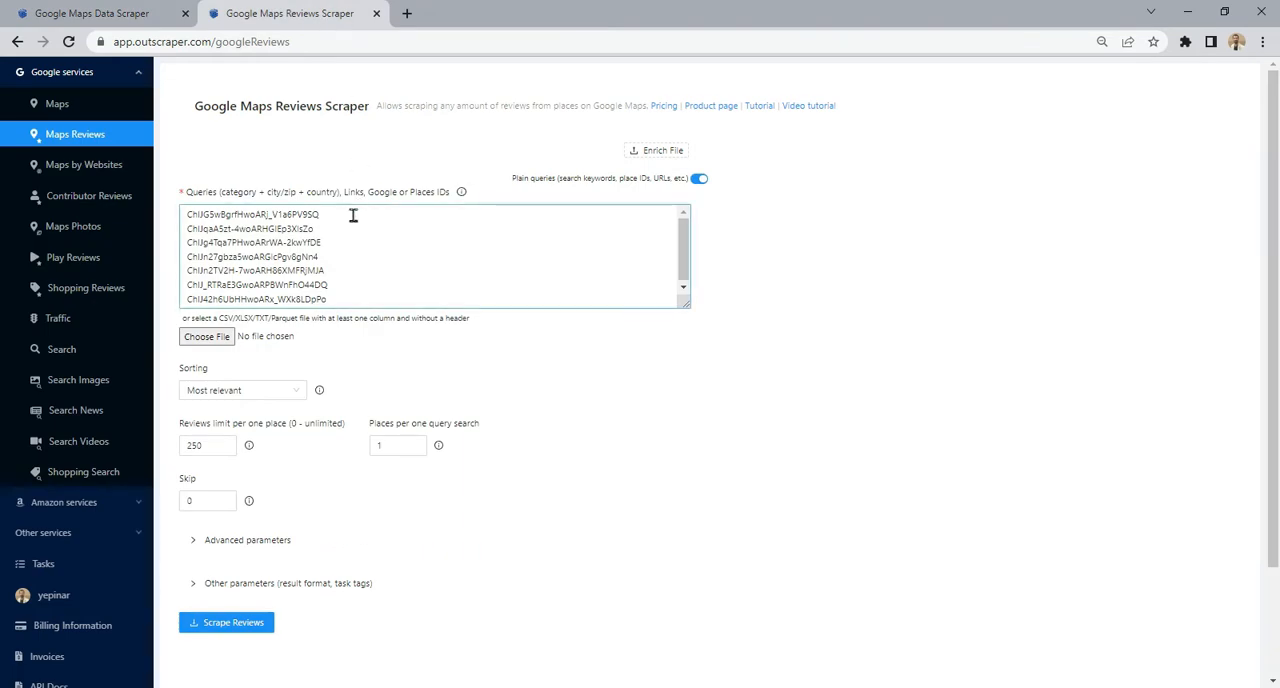
double_click(264, 228)
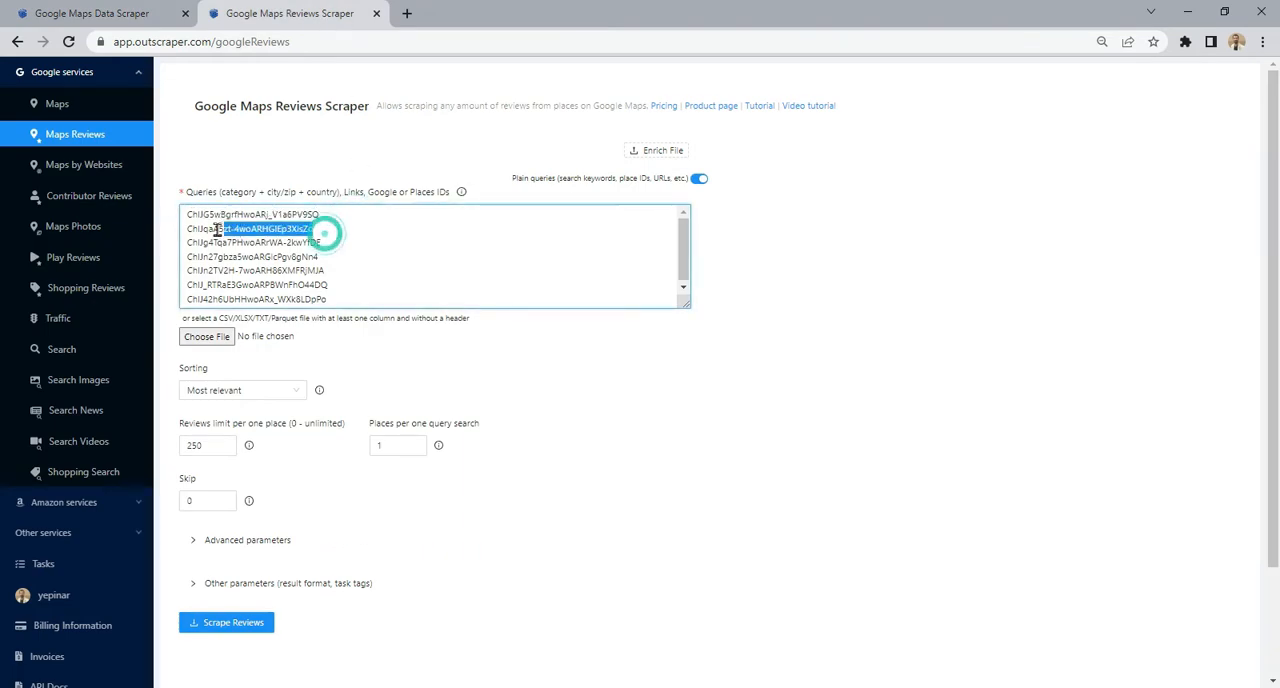
double_click(250, 228)
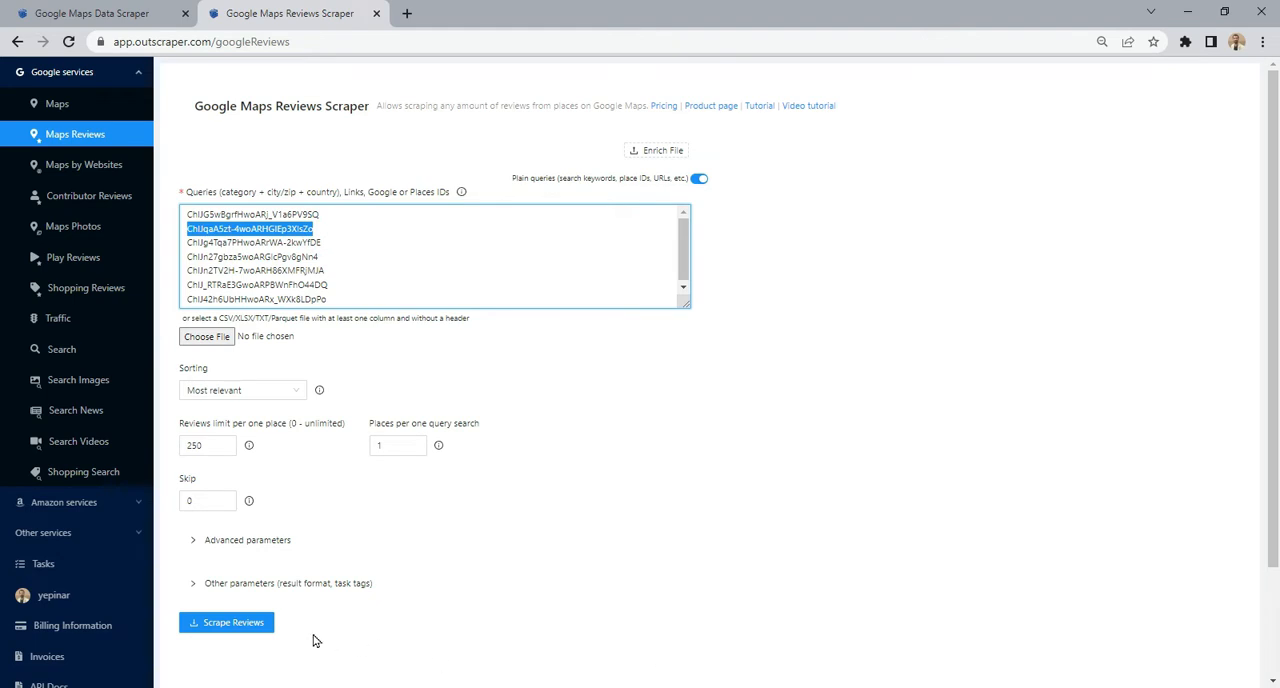
click(226, 622)
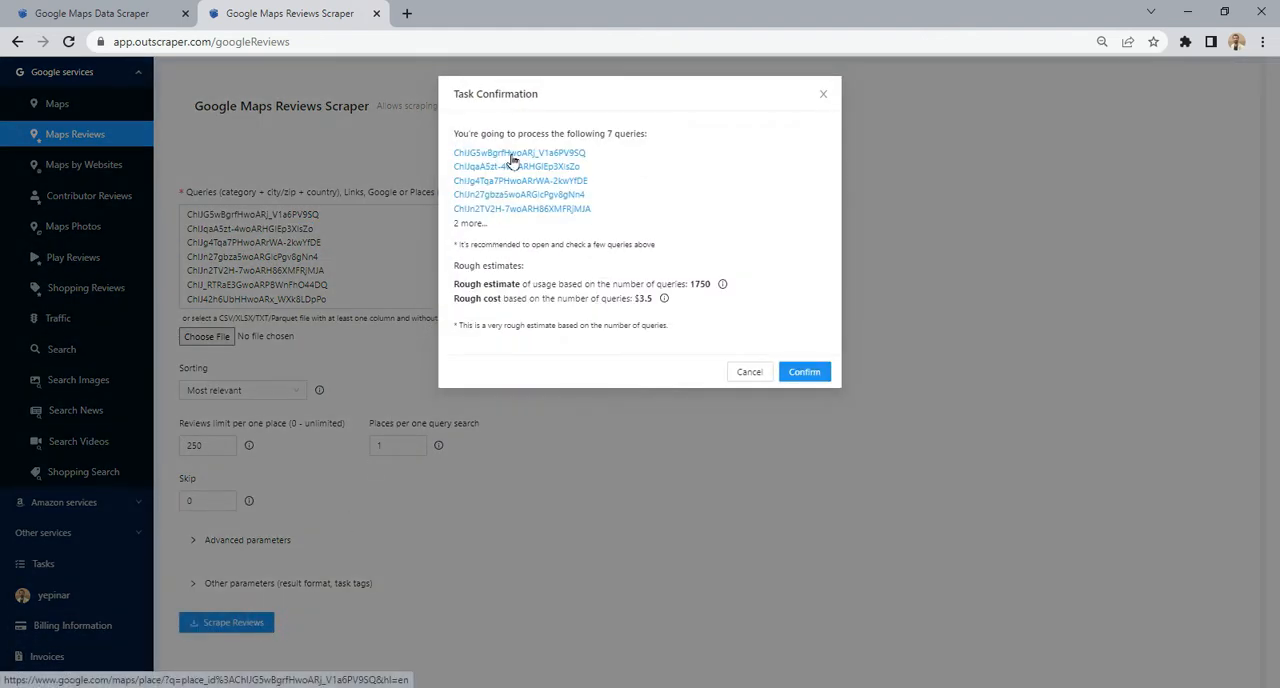
Check that the first query opens Yard House on Google Maps, then confirm the seven-query task
click(520, 152)
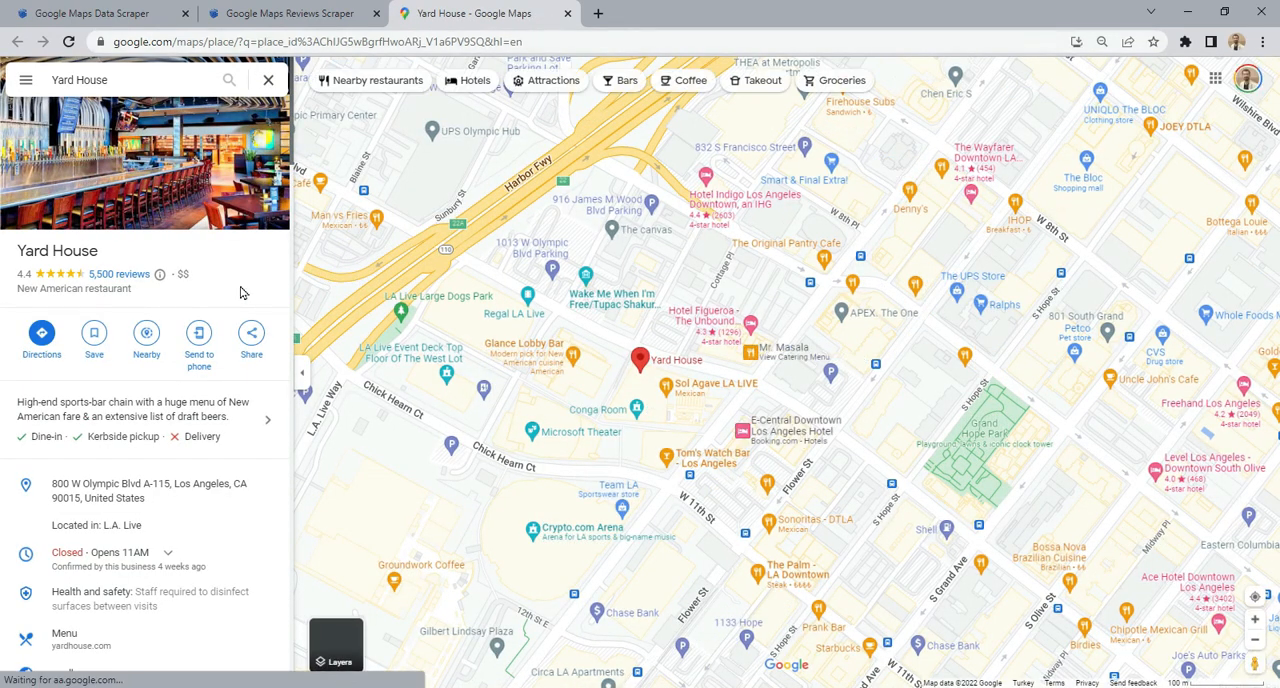
click(118, 274)
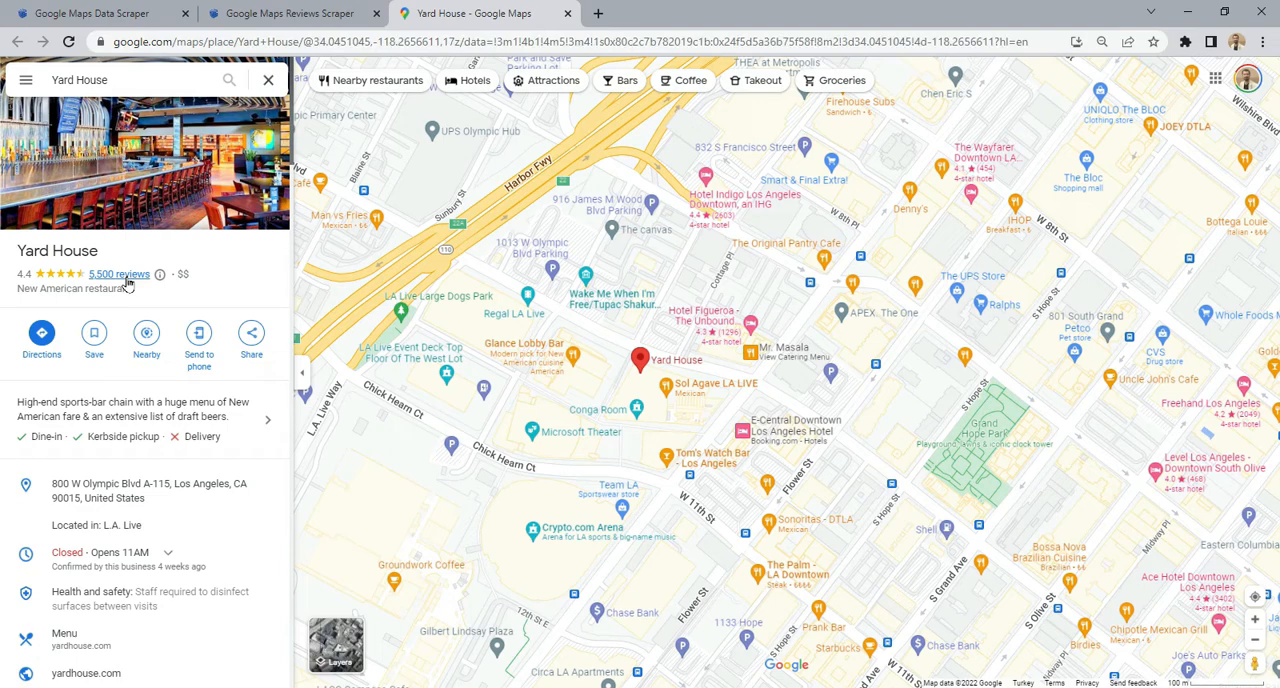
click(118, 274)
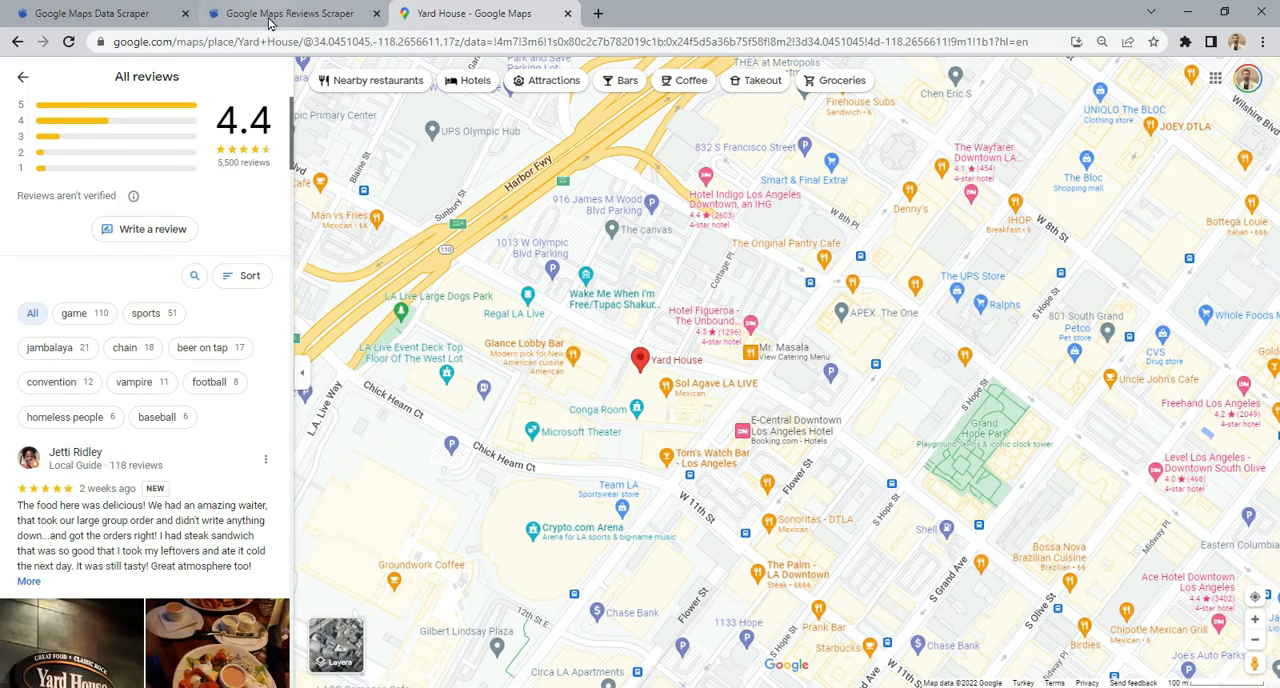
click(288, 12)
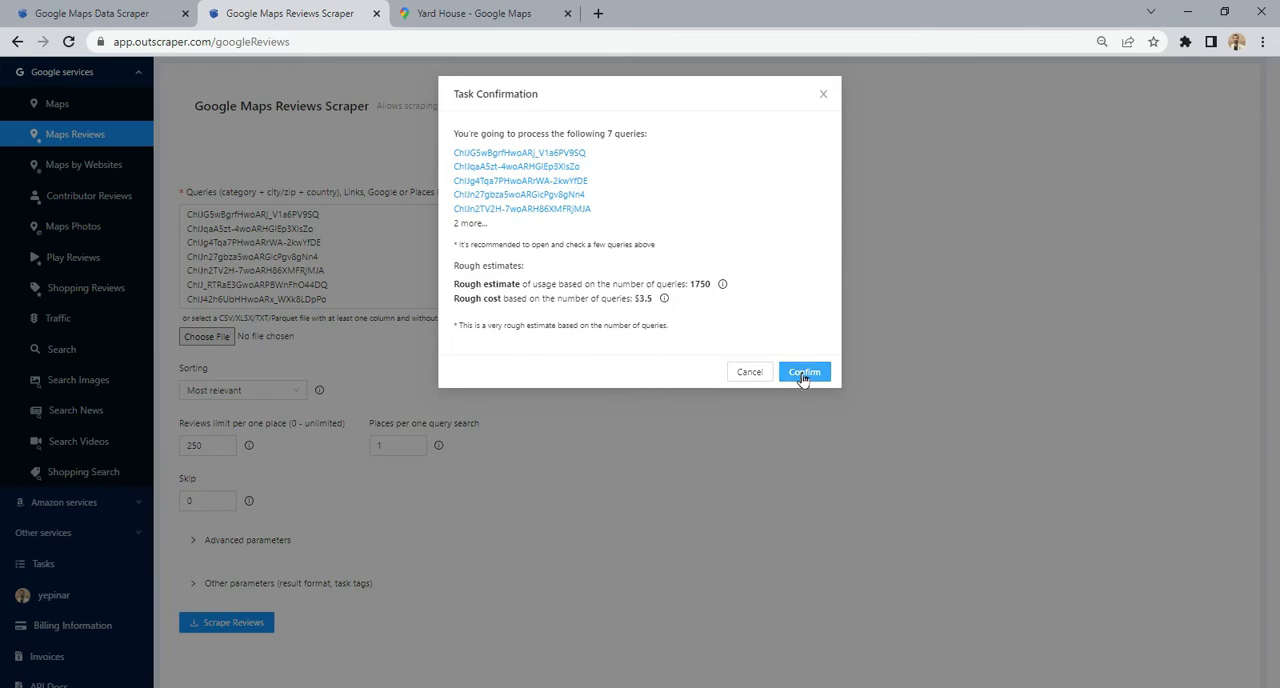
click(804, 372)
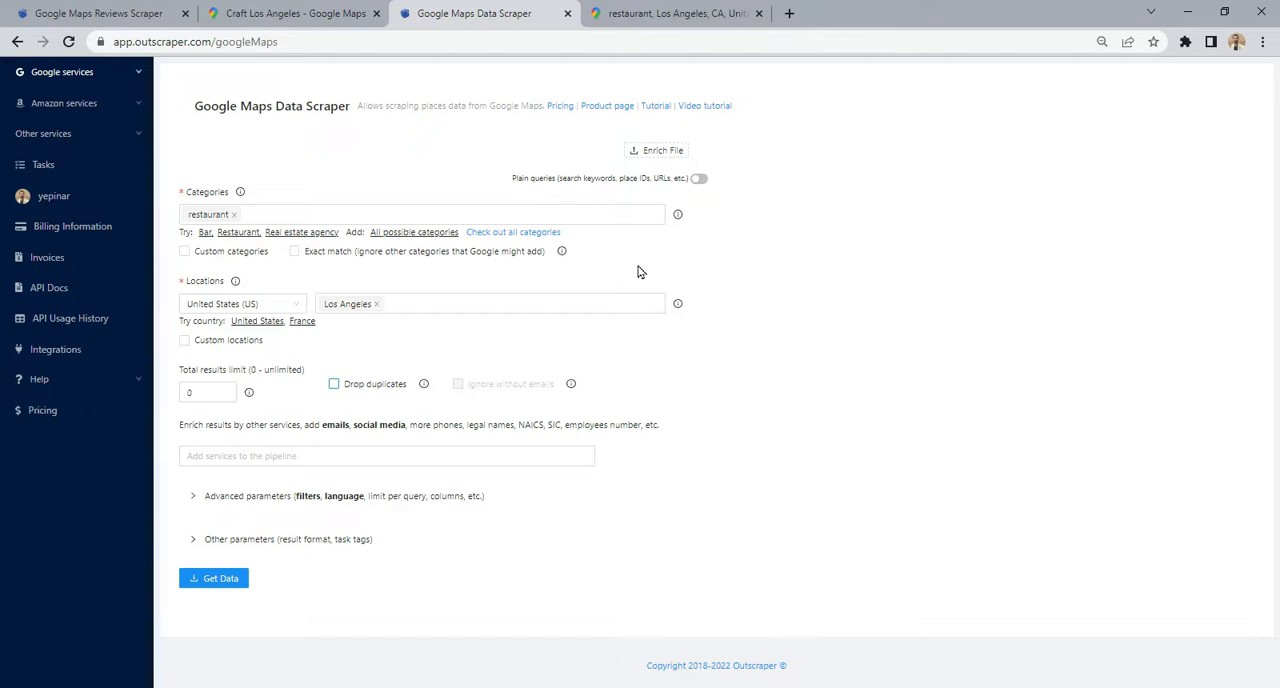
Submit and confirm the Los Angeles restaurants data scrape tagged restaurant_losangeles
click(400, 214)
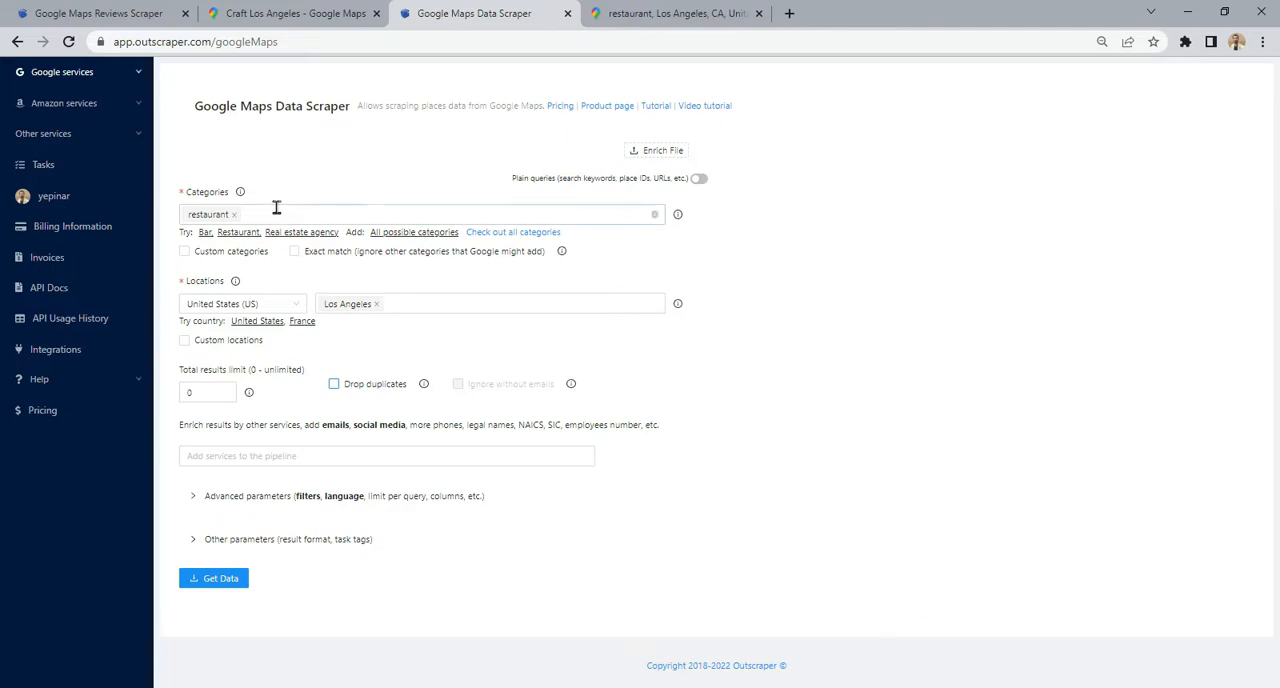
mouse_move(352, 304)
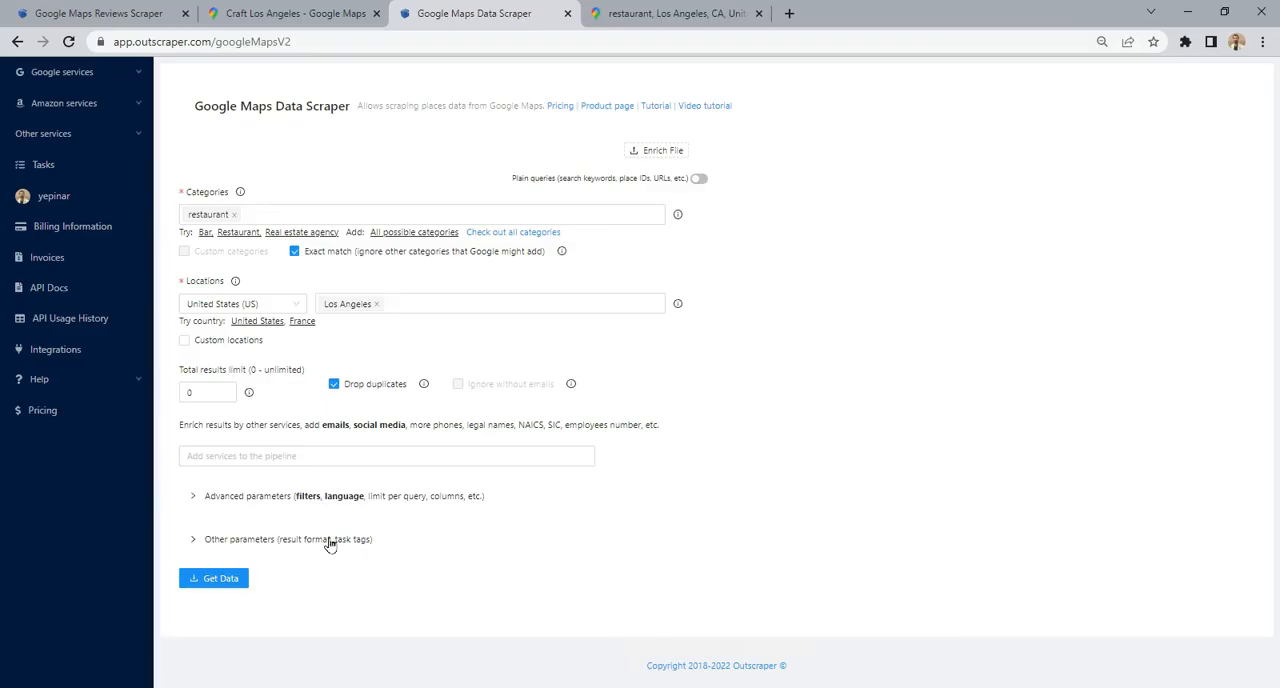
click(288, 540)
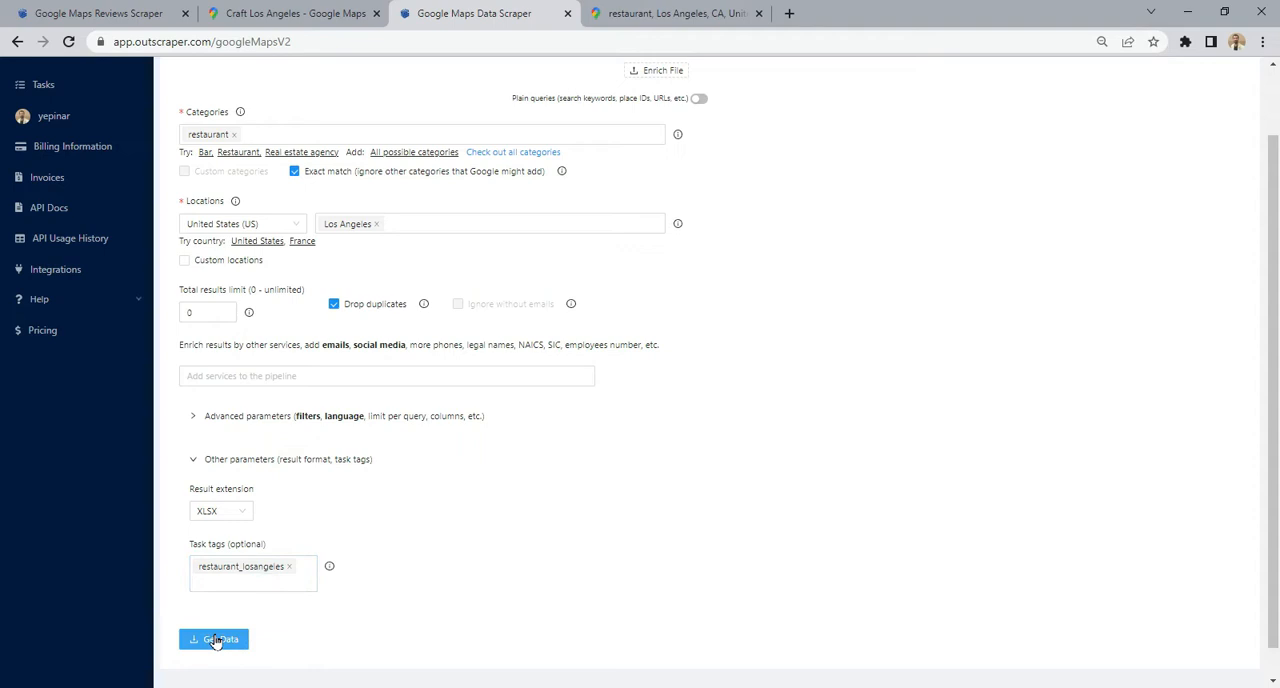
click(212, 640)
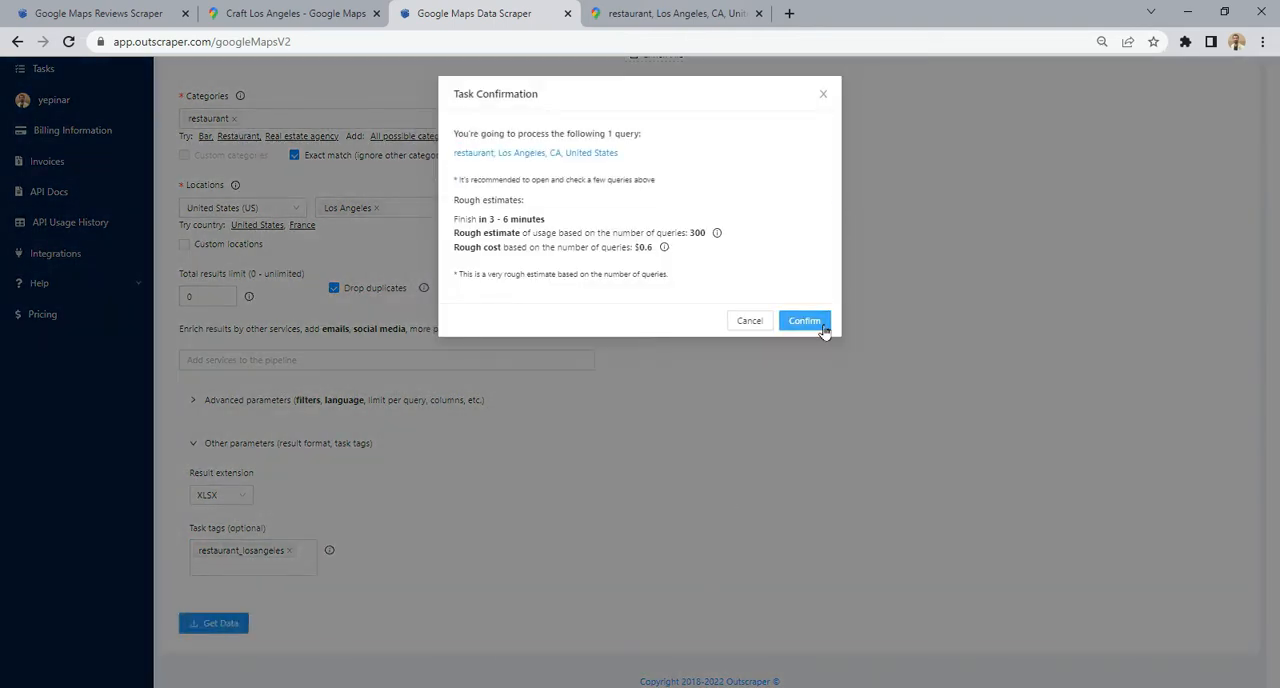
click(804, 320)
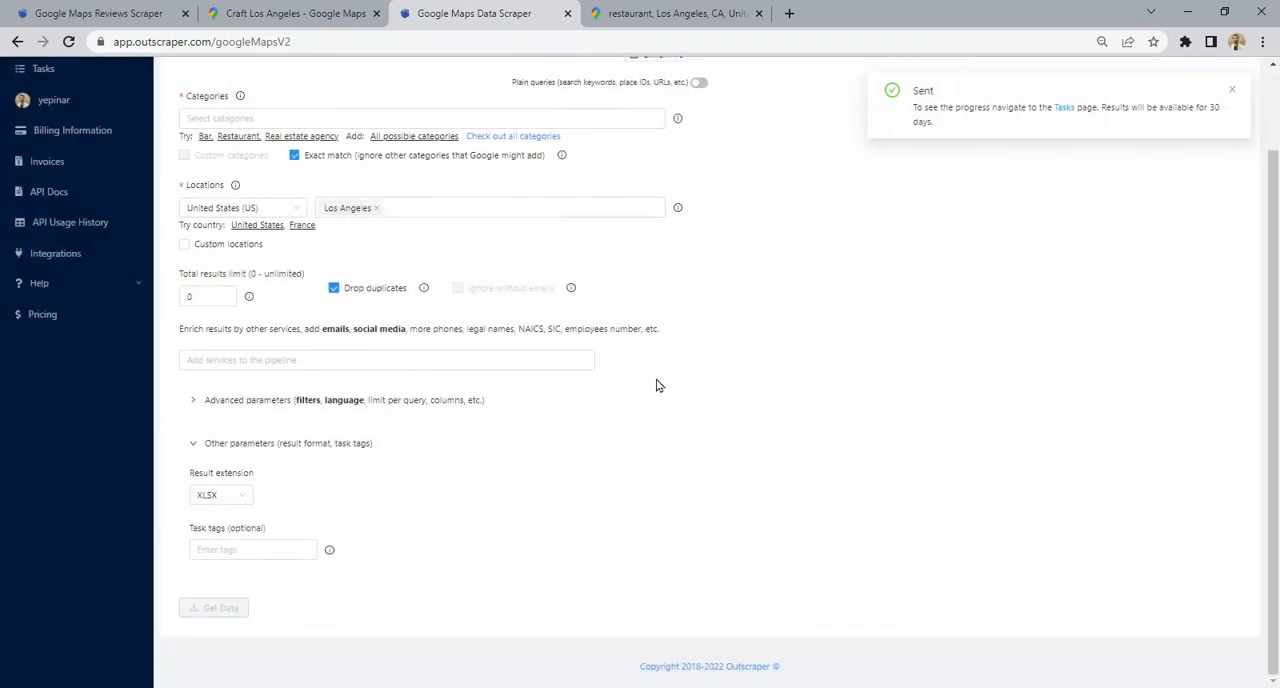
Download the Google Maps Data (334) results spreadsheet of the newest task from the Tasks page
click(1064, 108)
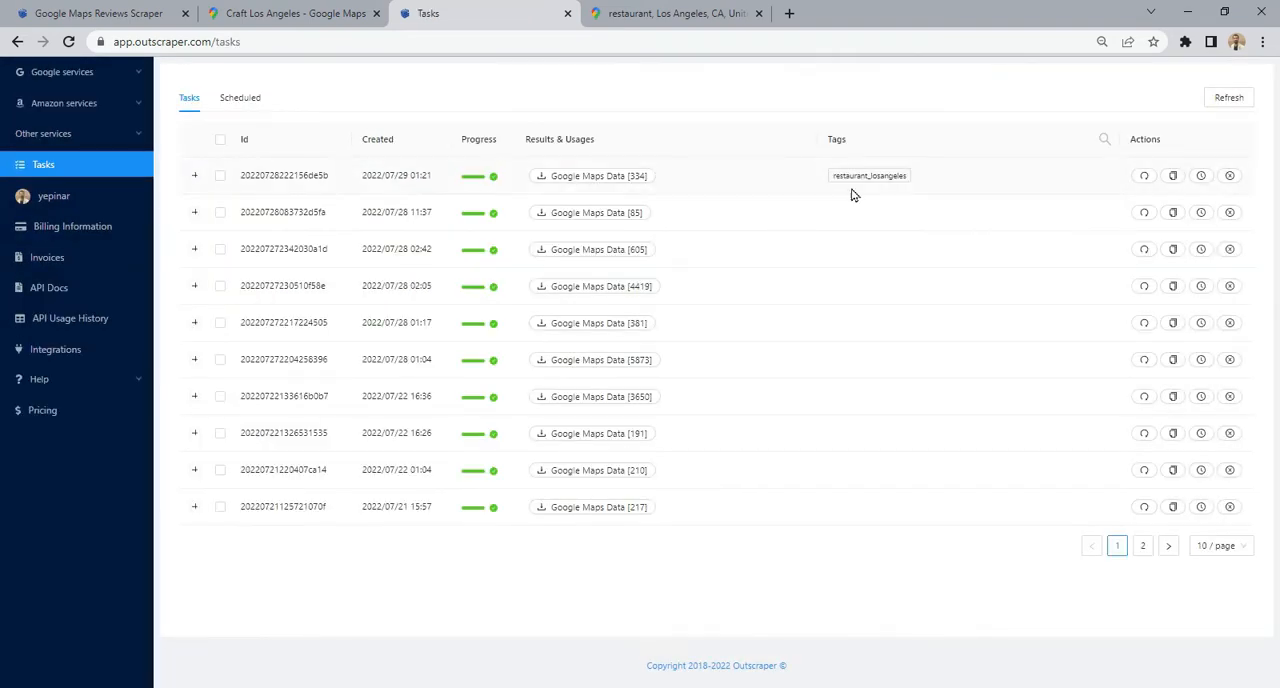
click(592, 176)
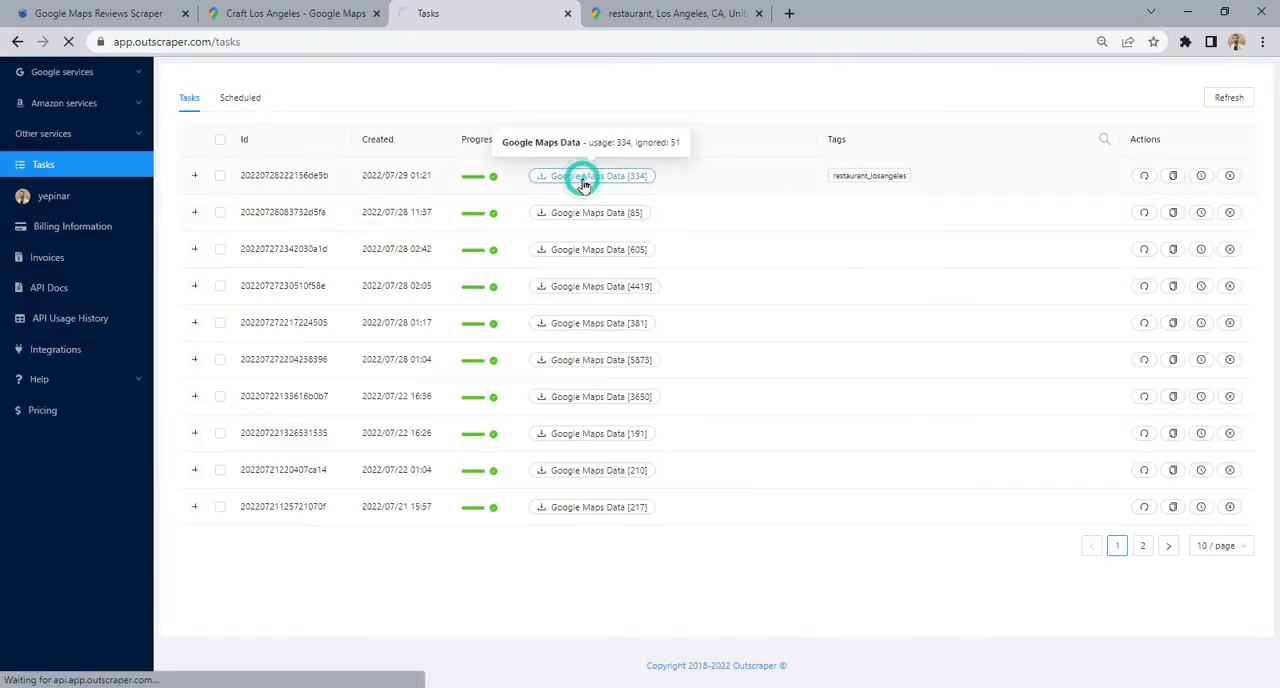
click(592, 176)
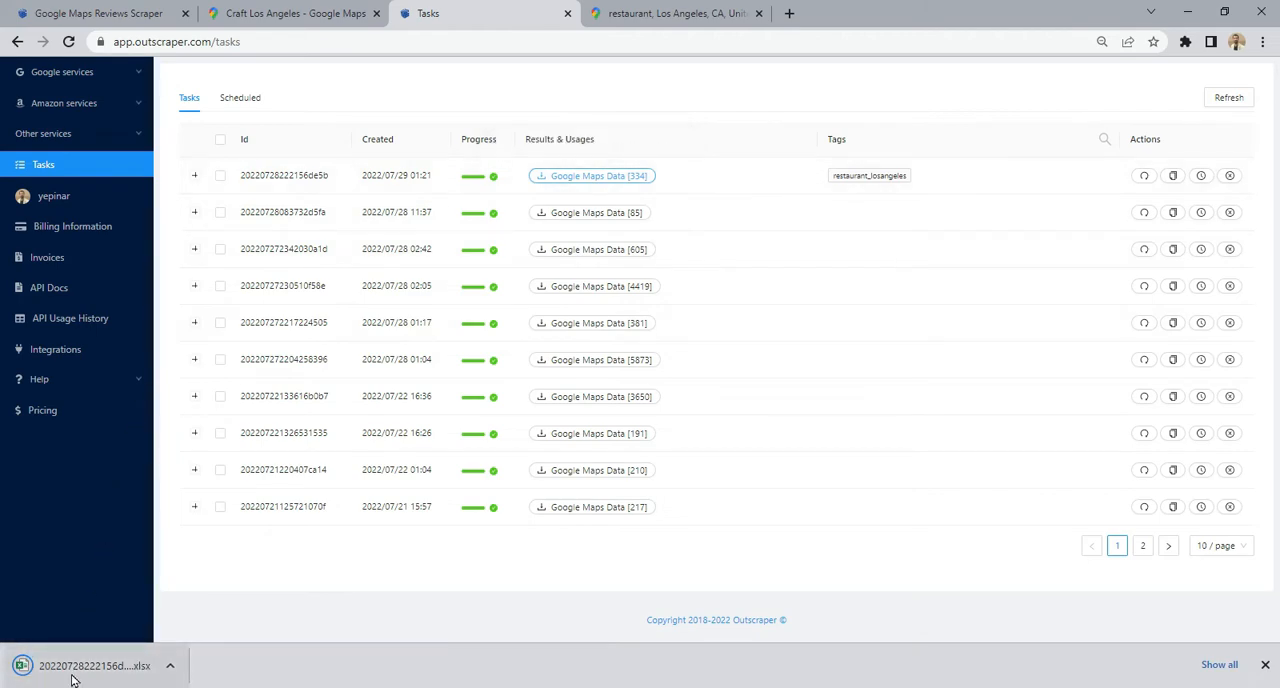
Open the restaurants xlsx in Excel and select the first restaurant's row of data
click(96, 664)
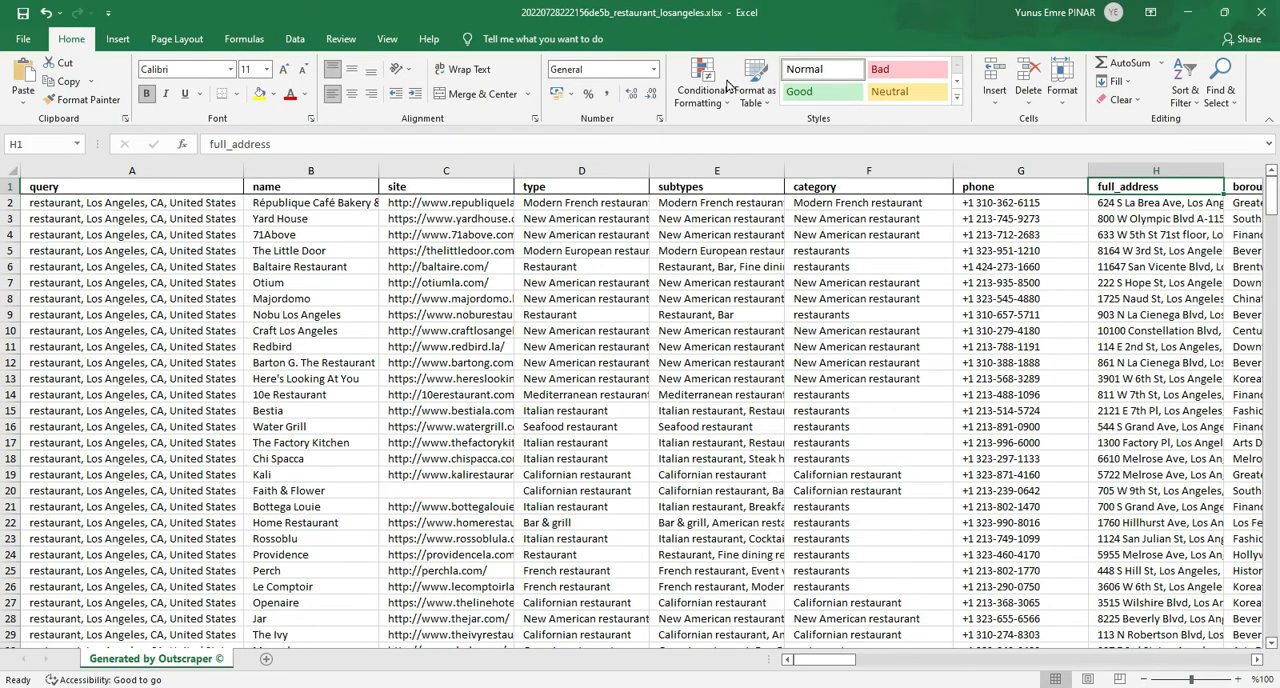
click(132, 202)
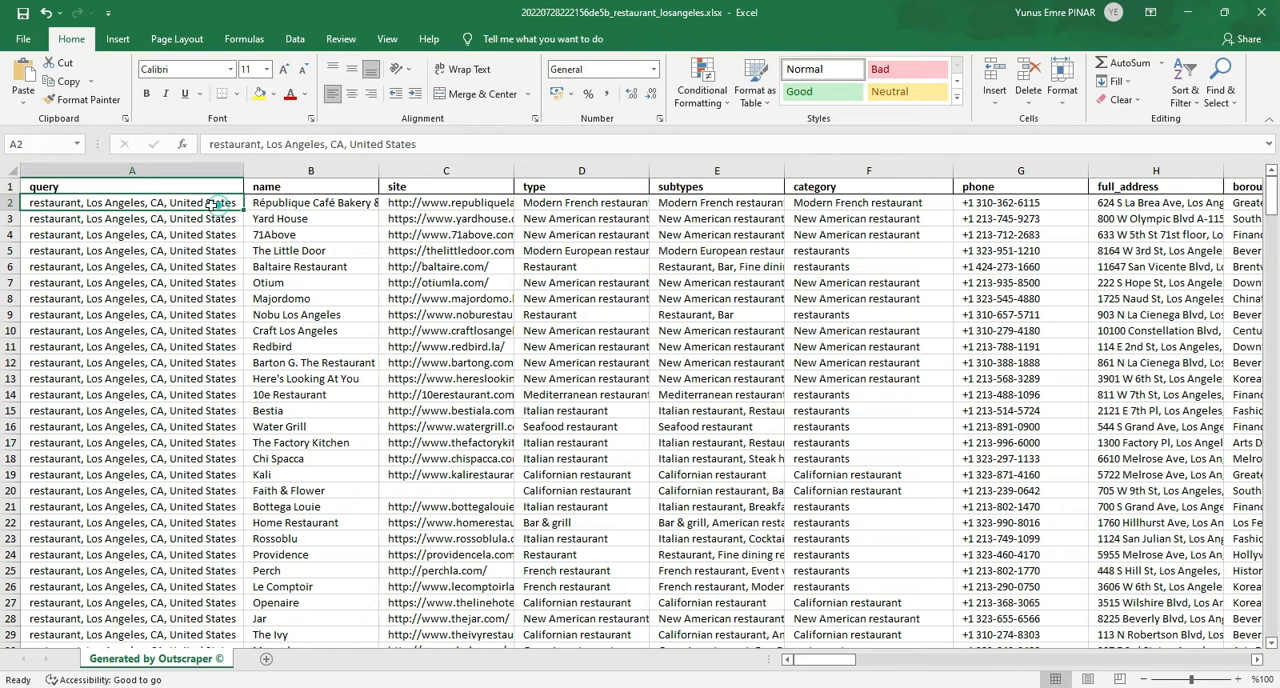
drag(132, 202, 868, 218)
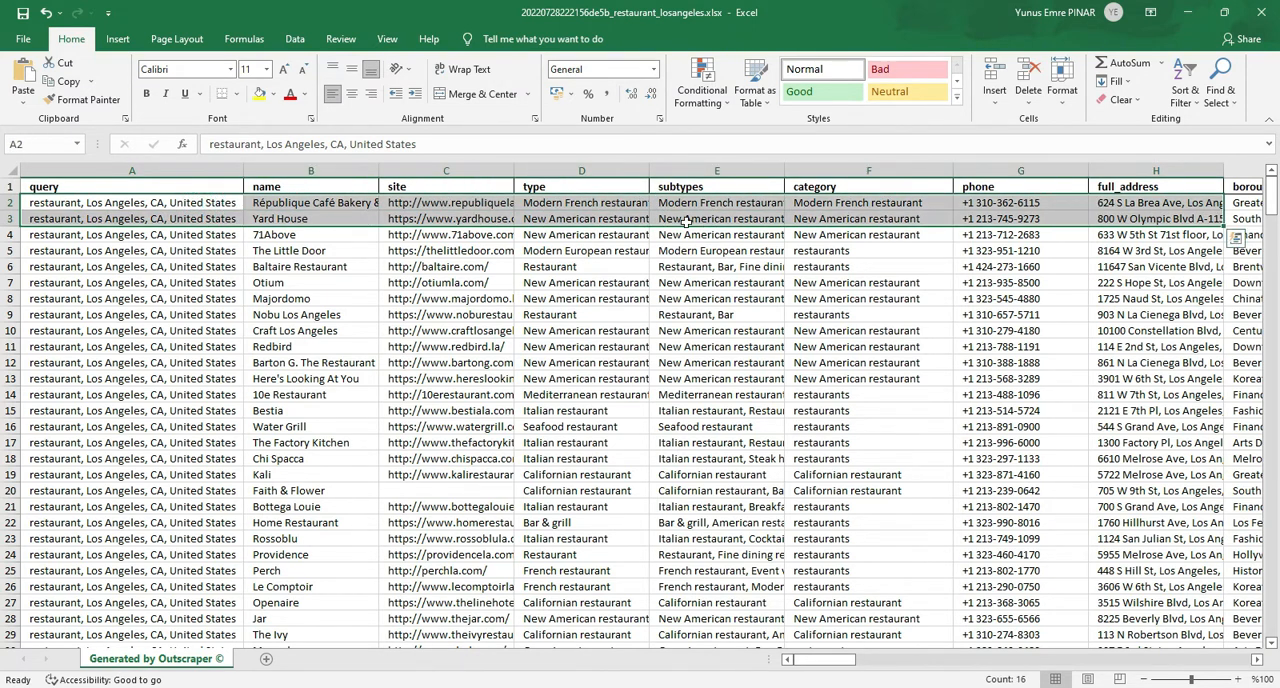
Find the place_id column with Ctrl+F and copy its place ID values
key(ctrl+f)
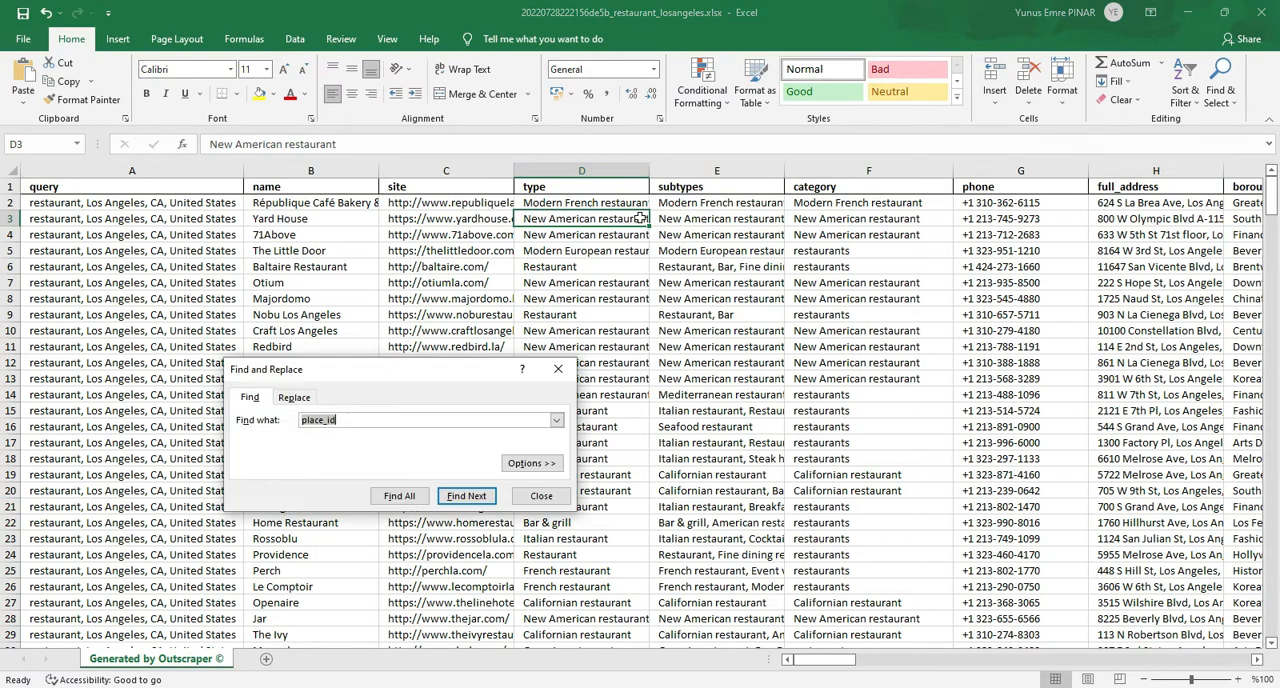
click(466, 496)
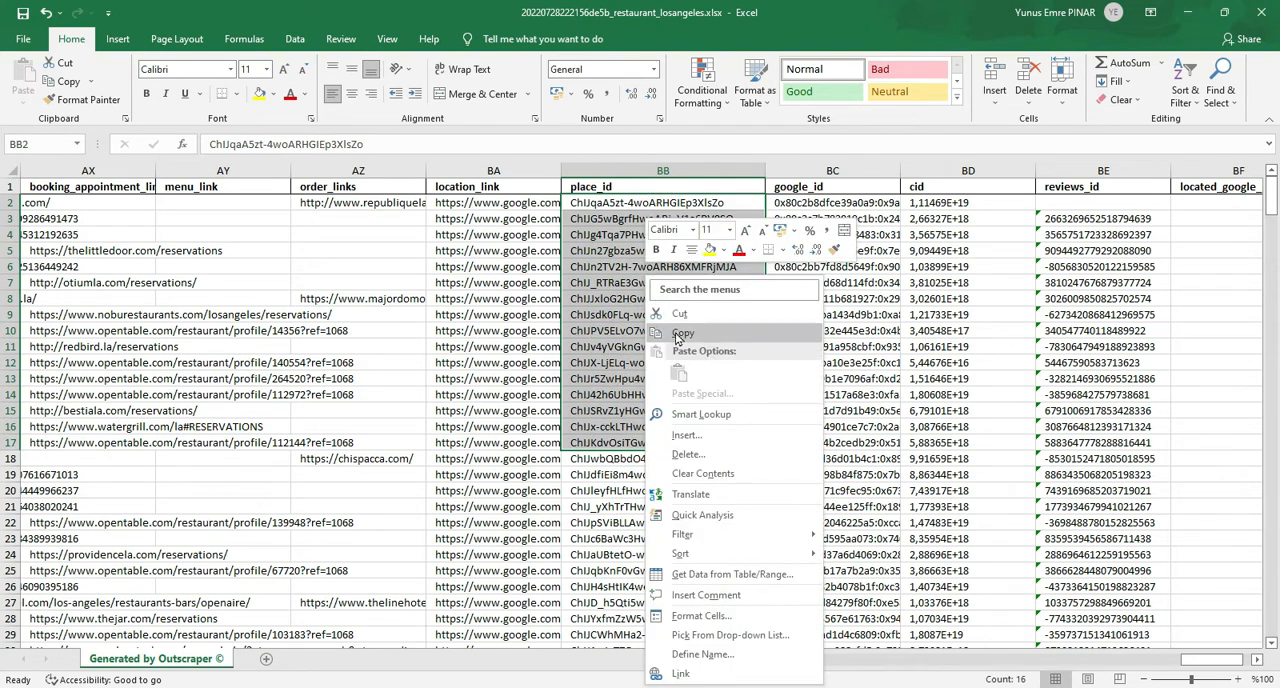
click(682, 332)
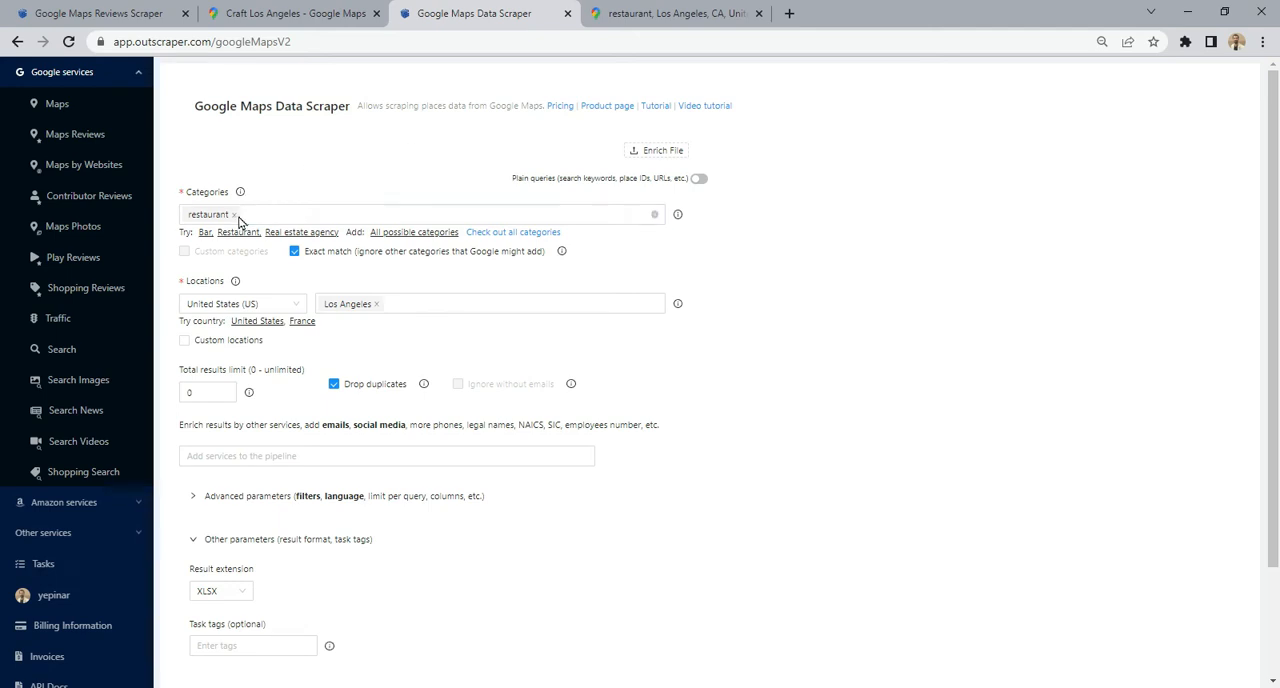
Set the category to Starbucks in Los Angeles and tag the task starbucks_la
click(234, 214)
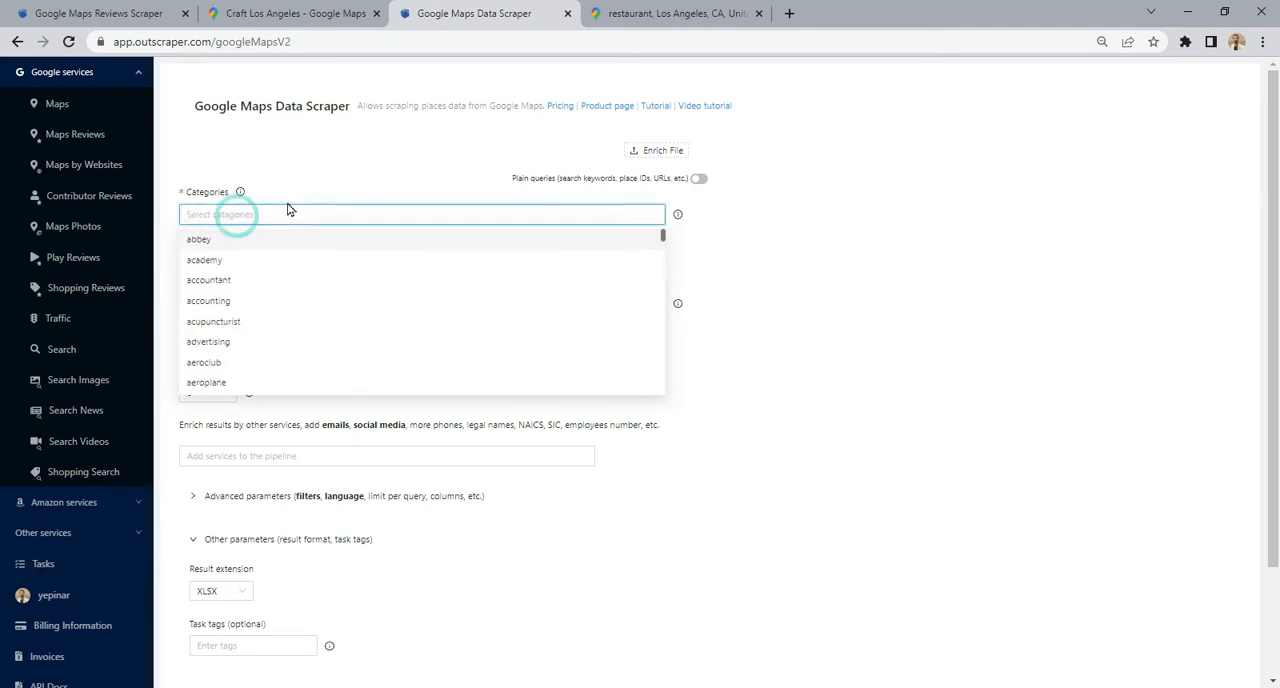
text(Star)
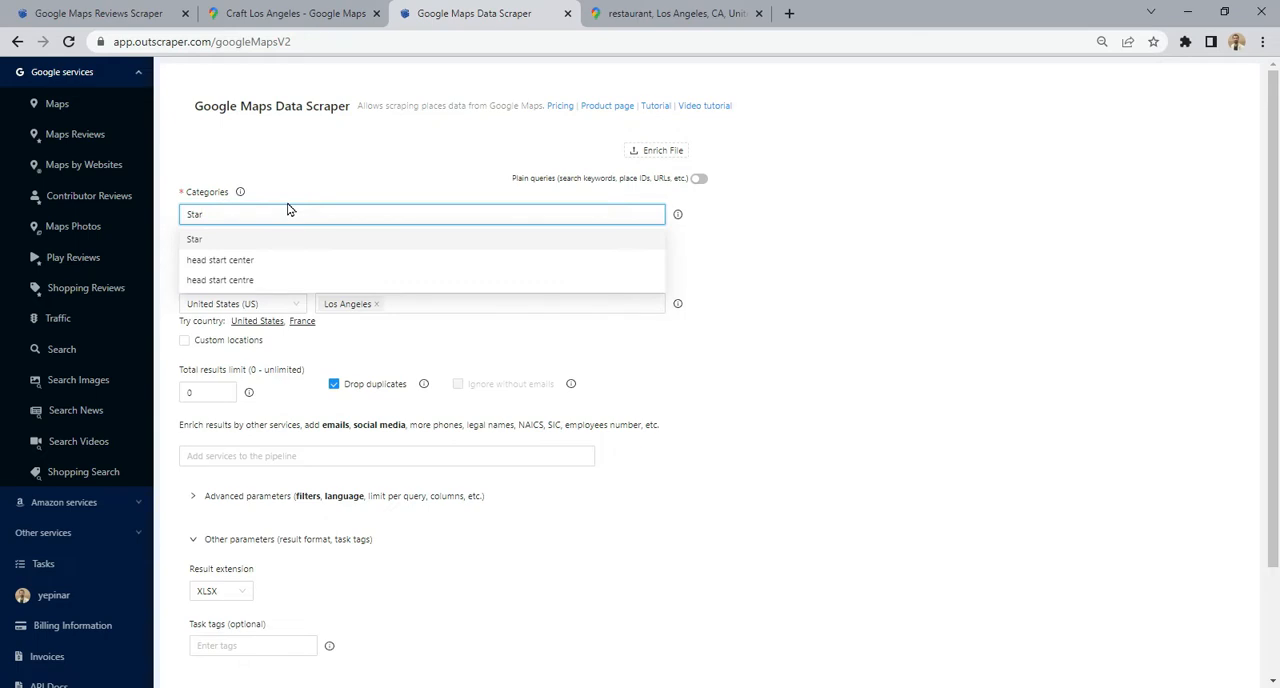
click(194, 240)
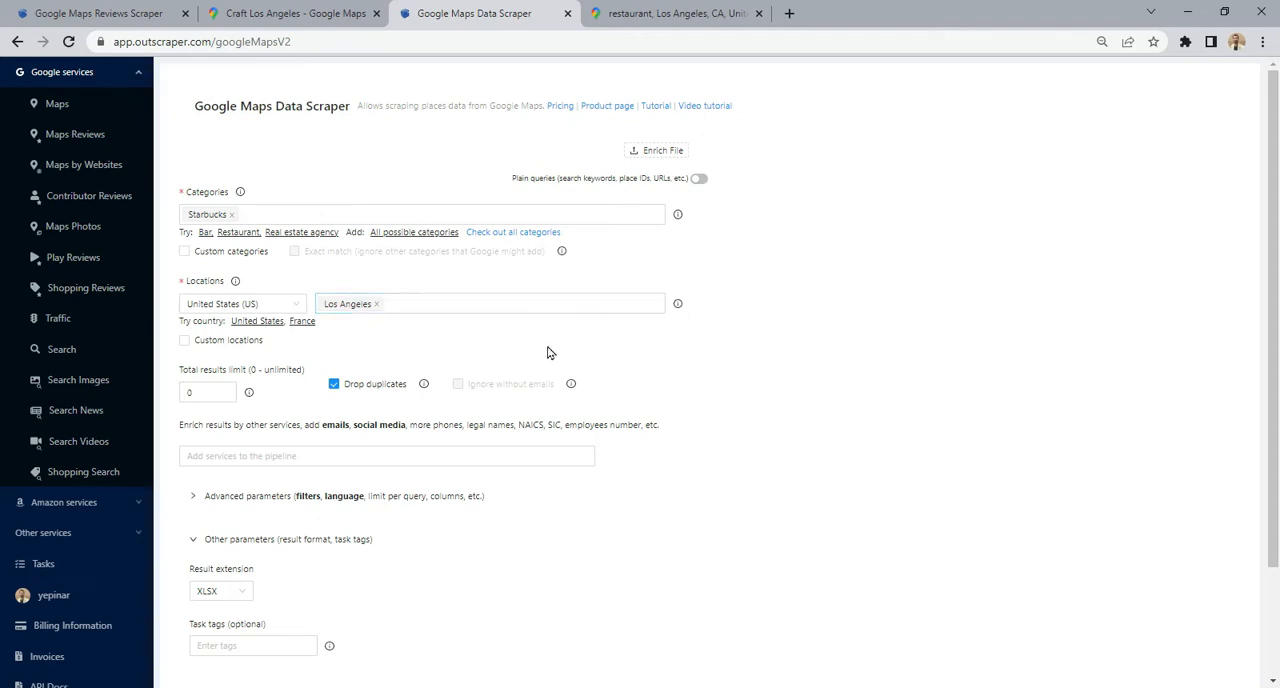
click(252, 644)
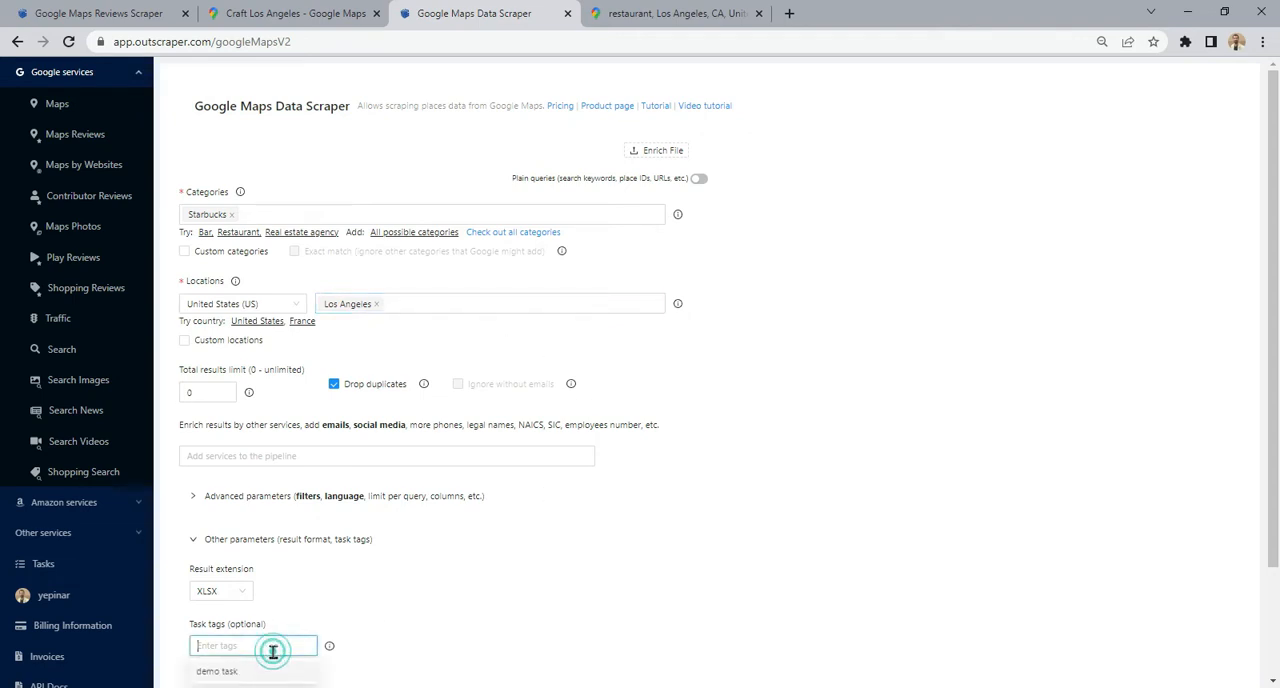
text(starbuck)
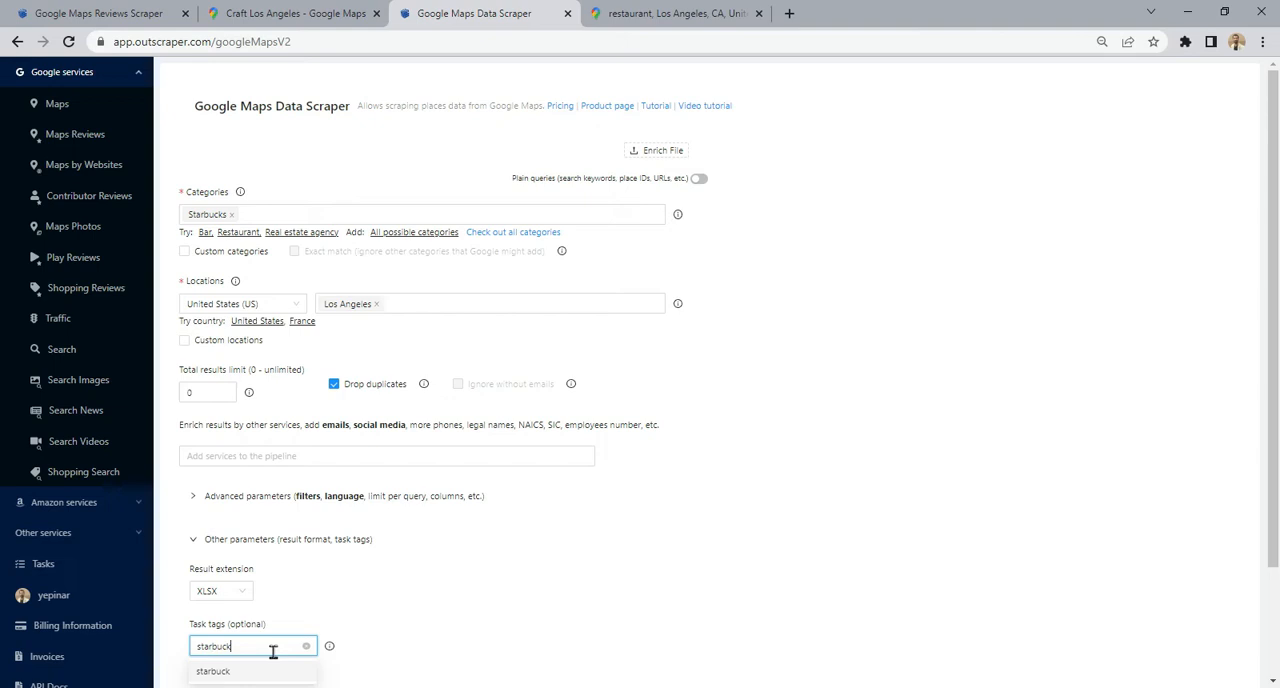
text(_la)
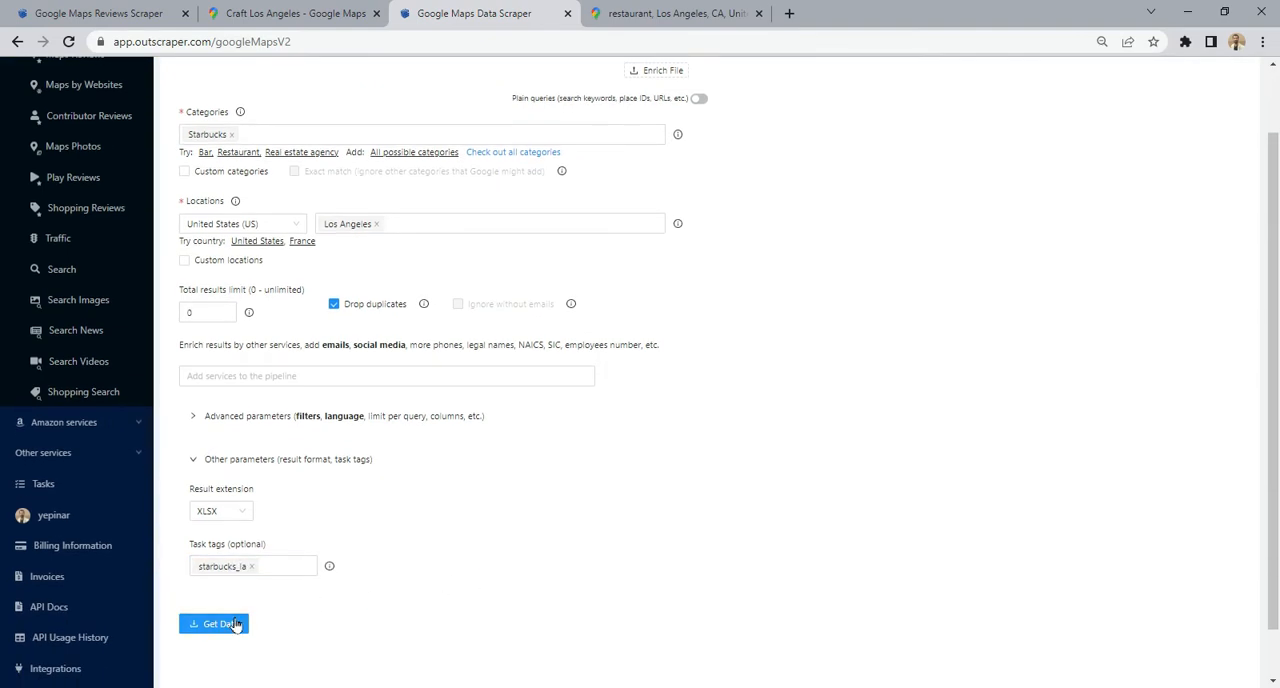
Submit the Starbucks scrape, preview its query on Google Maps and confirm the task
click(214, 624)
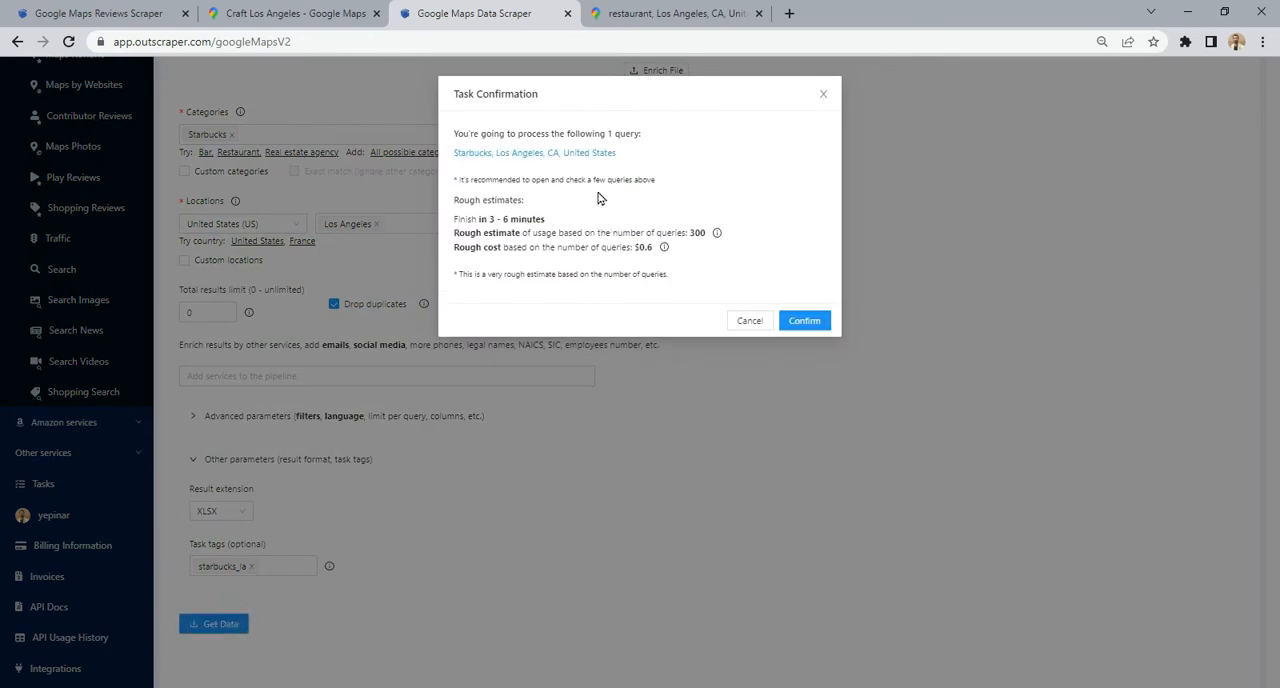
mouse_move(590, 152)
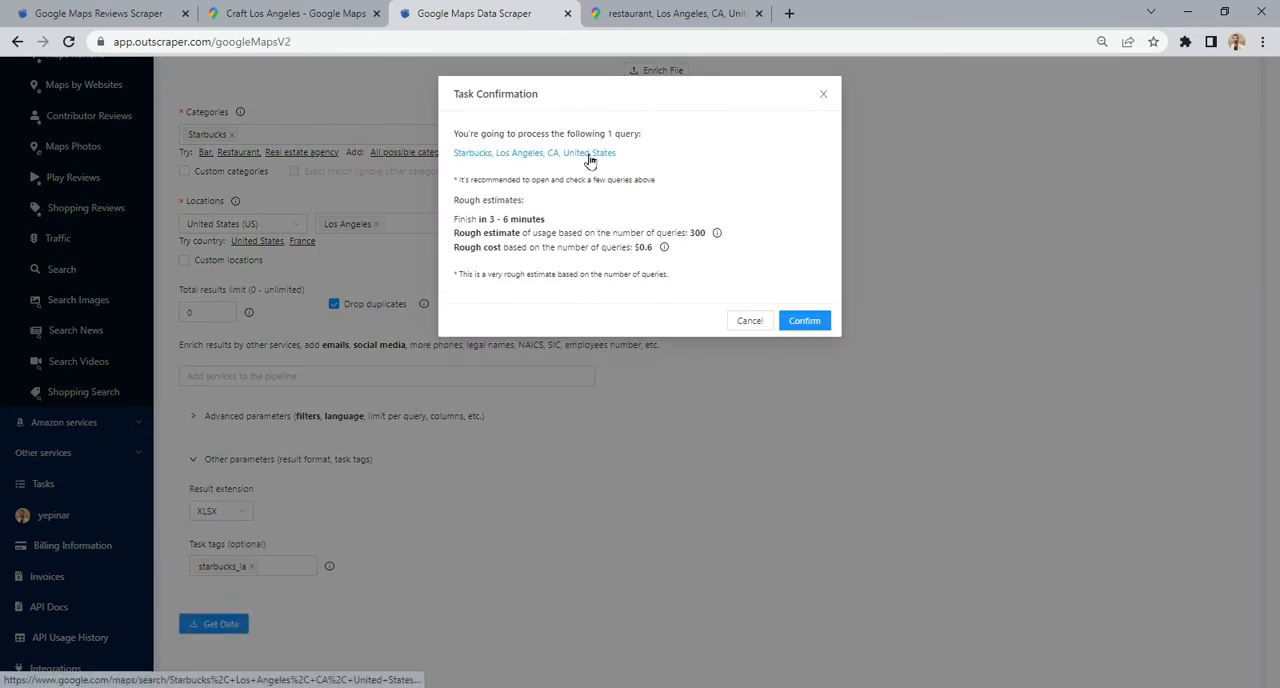
click(536, 152)
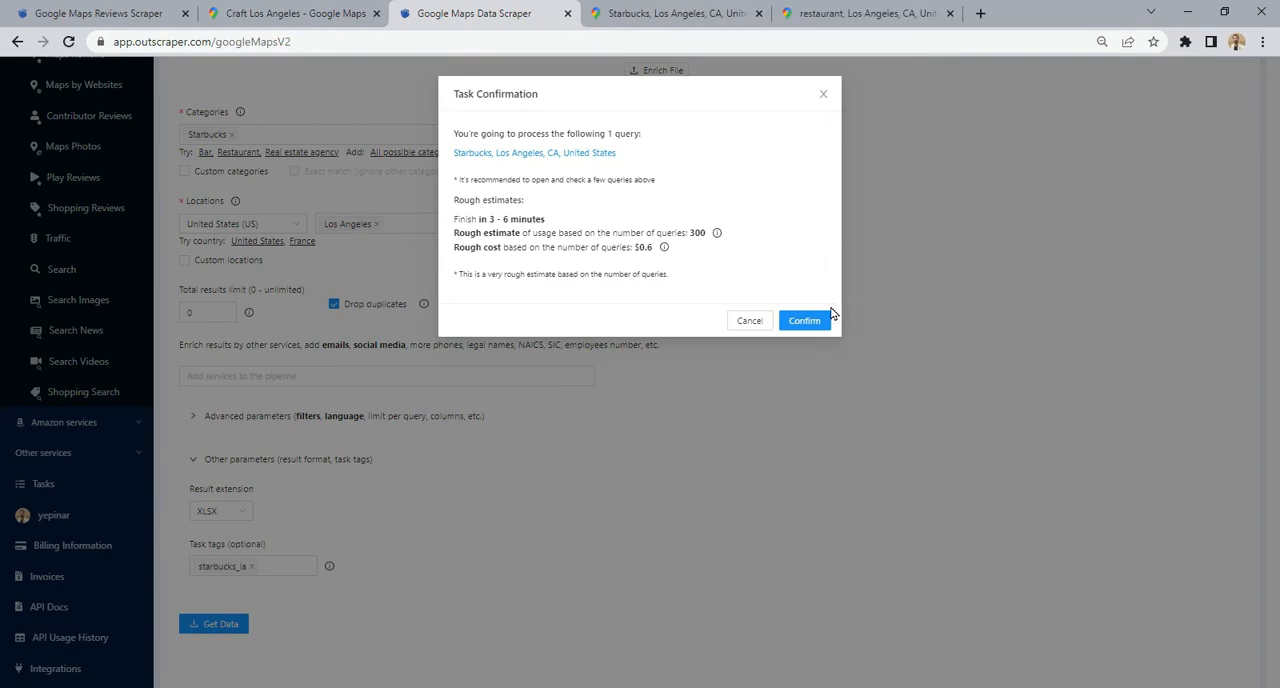
click(804, 320)
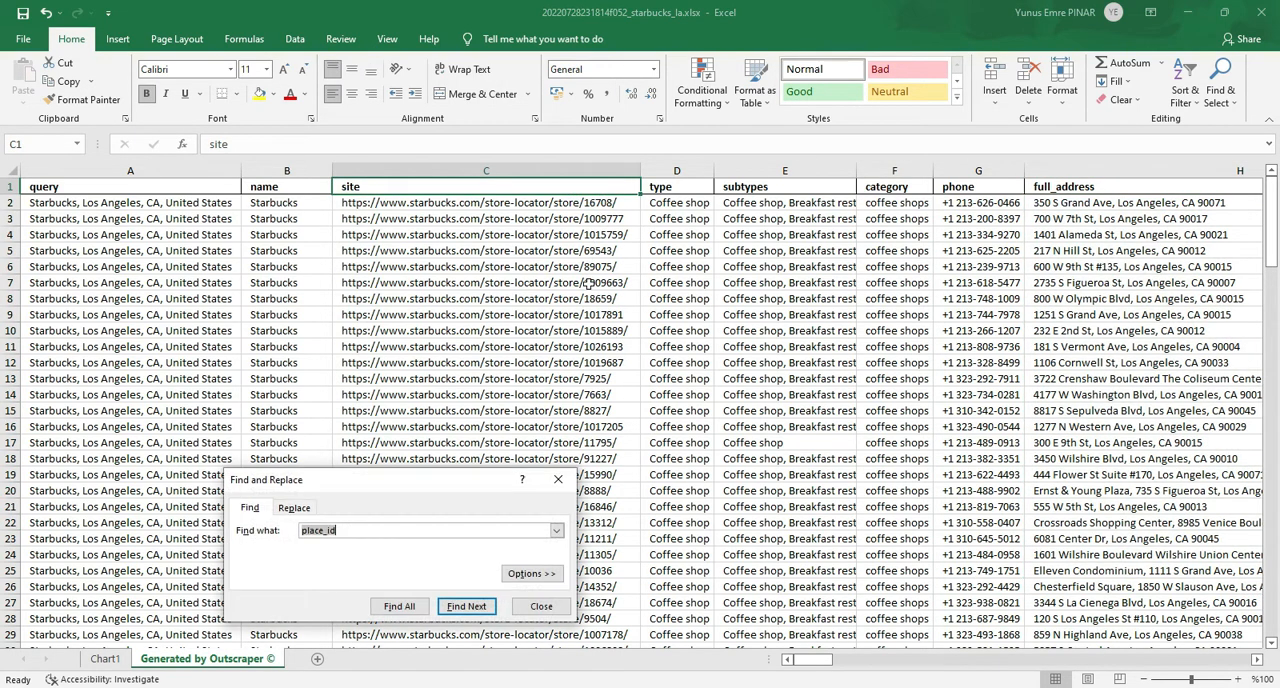
Jump to the place_id column in the Starbucks results sheet
click(466, 606)
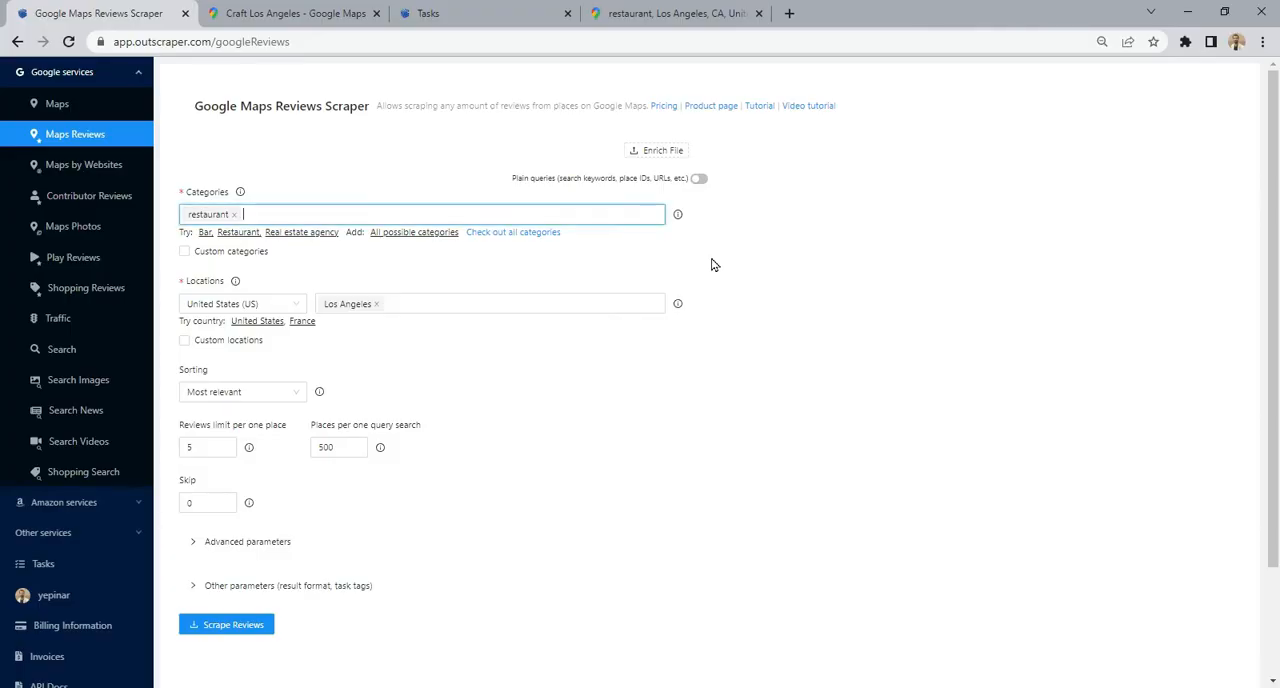
Switch to plain queries and paste the copied place IDs into the reviews scraper
click(696, 178)
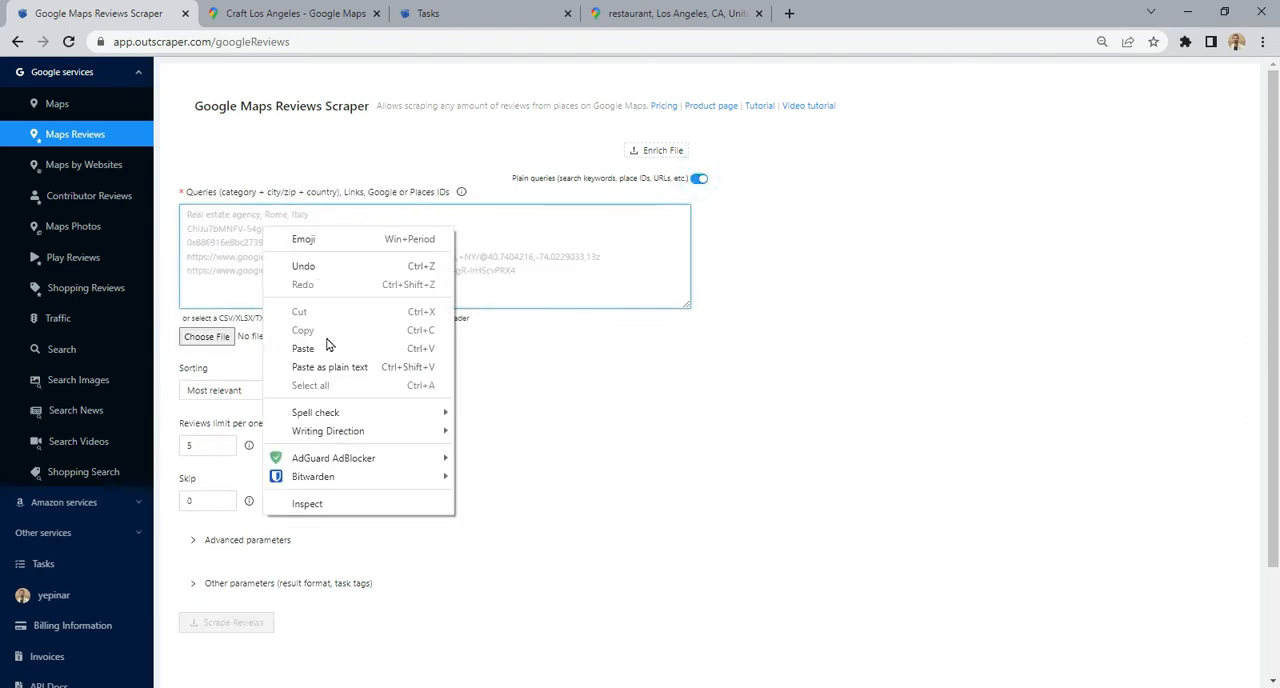
click(304, 348)
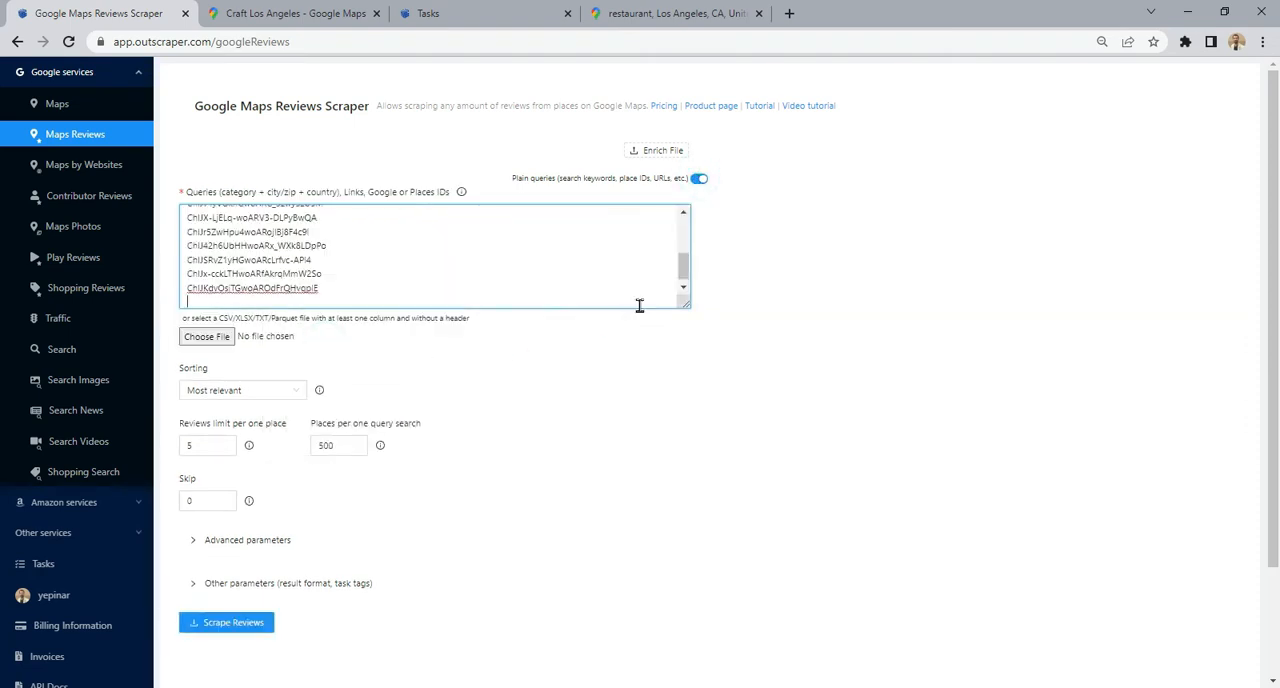
scroll(up, 3)
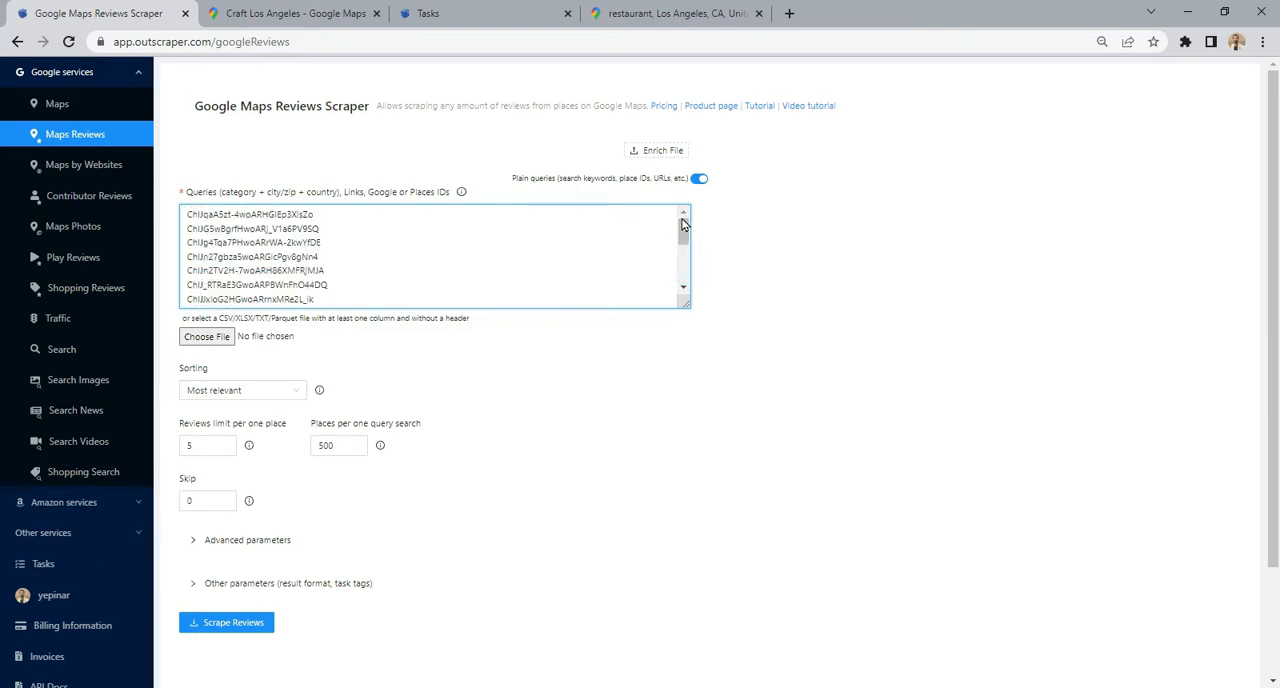
mouse_move(708, 244)
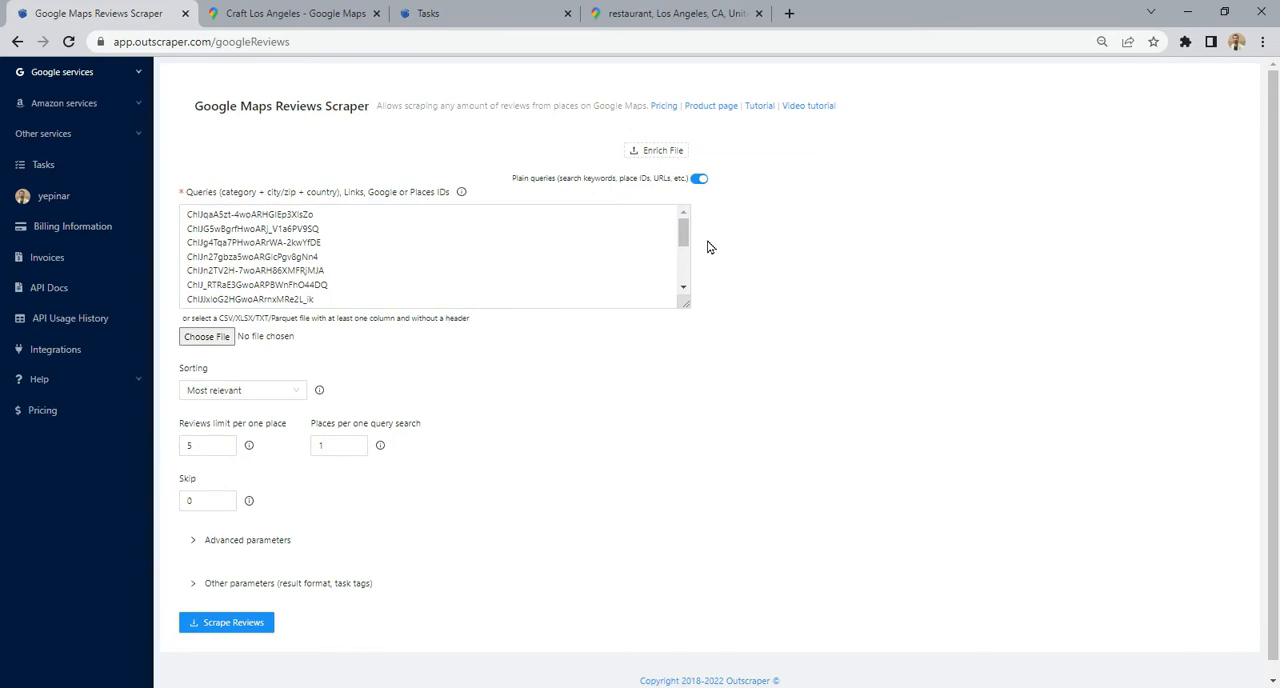
mouse_move(332, 398)
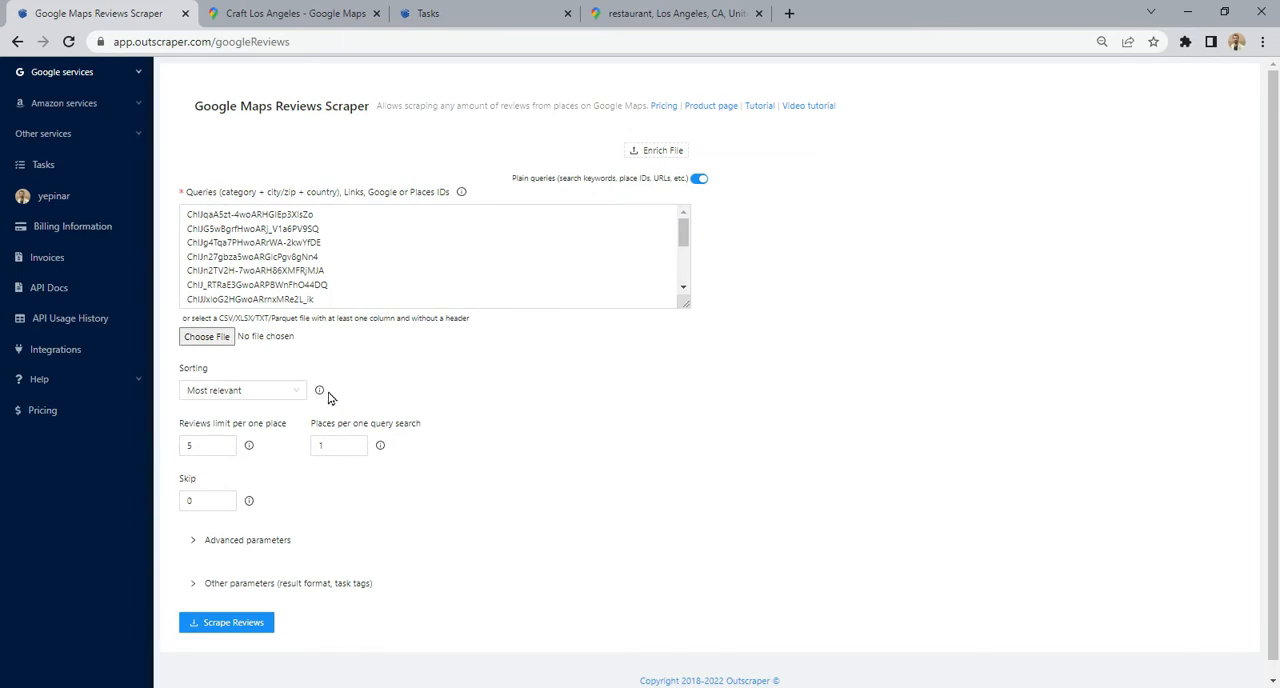
mouse_move(360, 592)
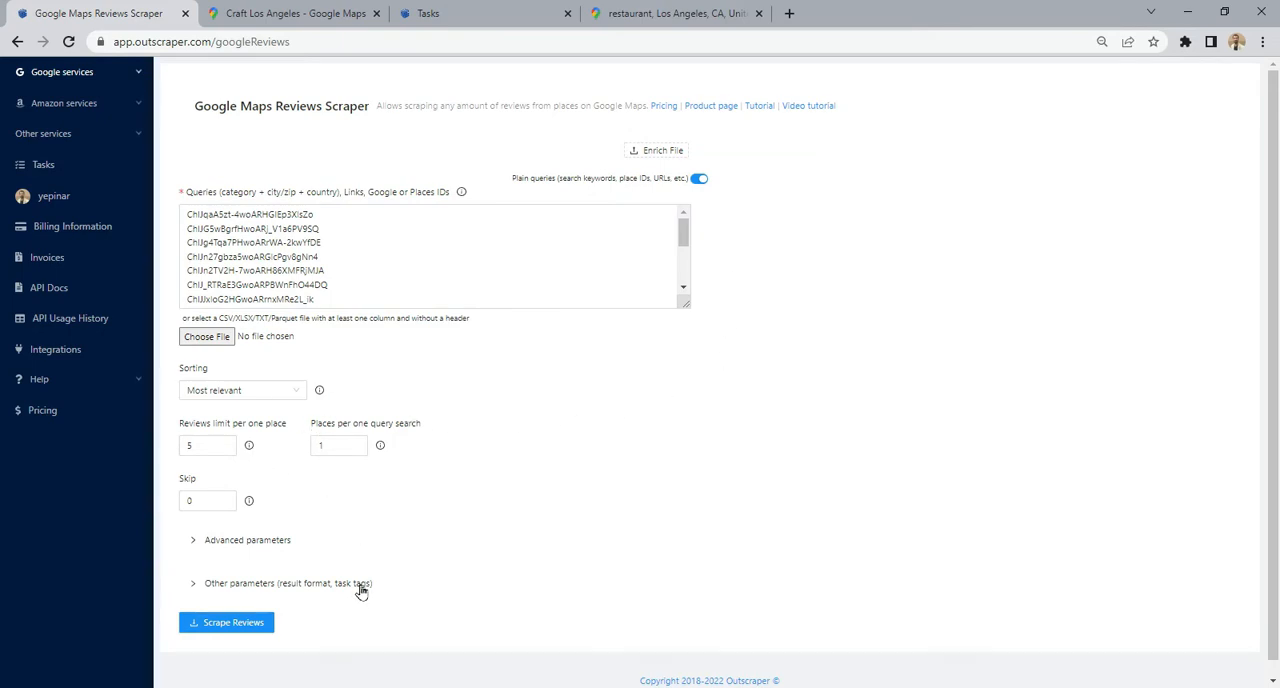
click(288, 584)
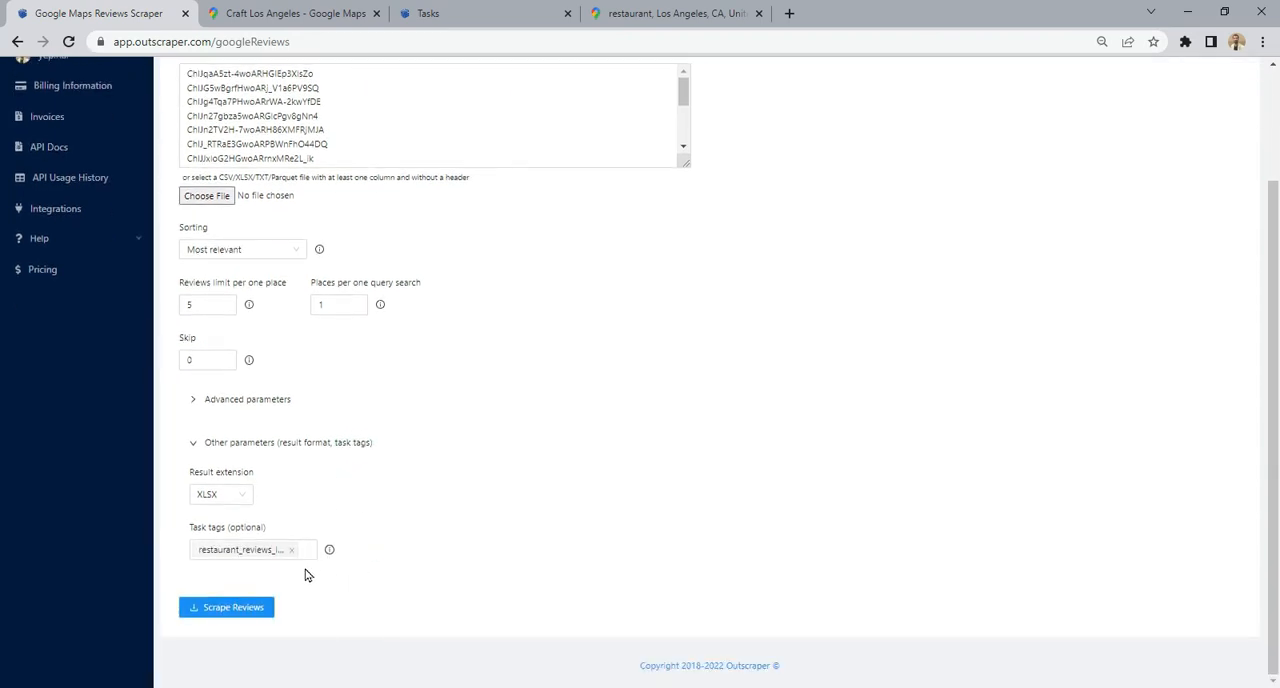
Submit and confirm the 14-query reviews scraping task
click(226, 608)
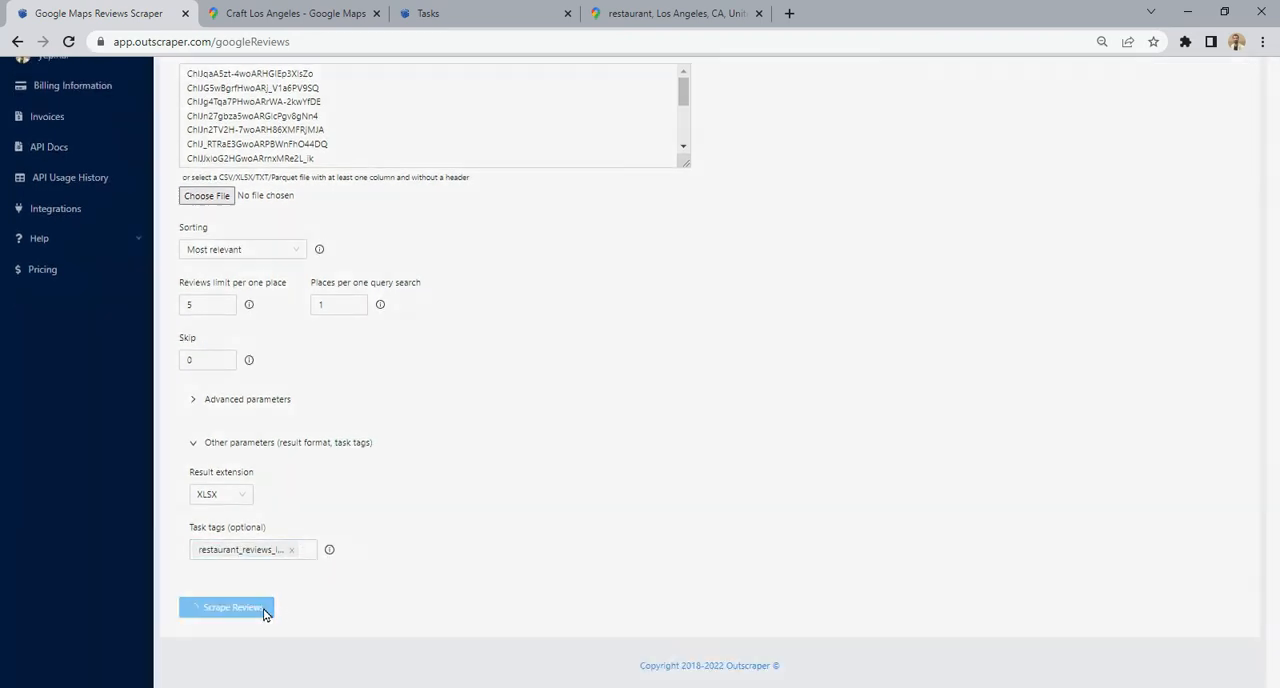
click(226, 608)
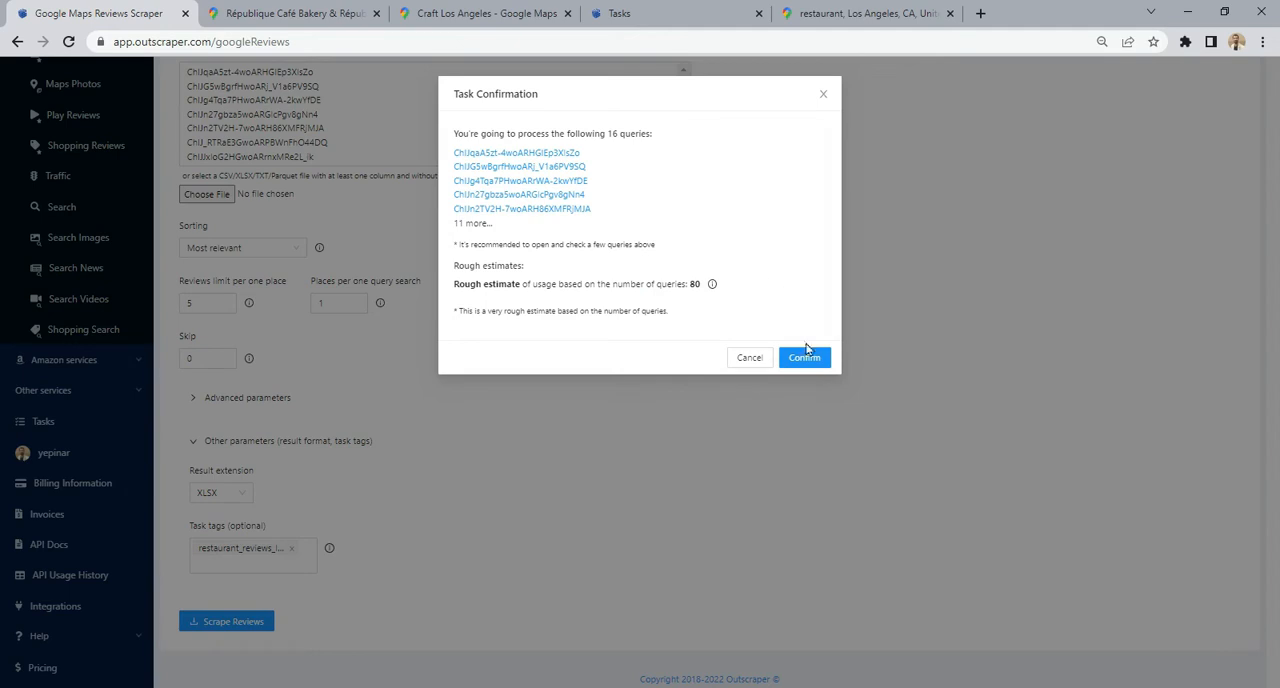
click(804, 356)
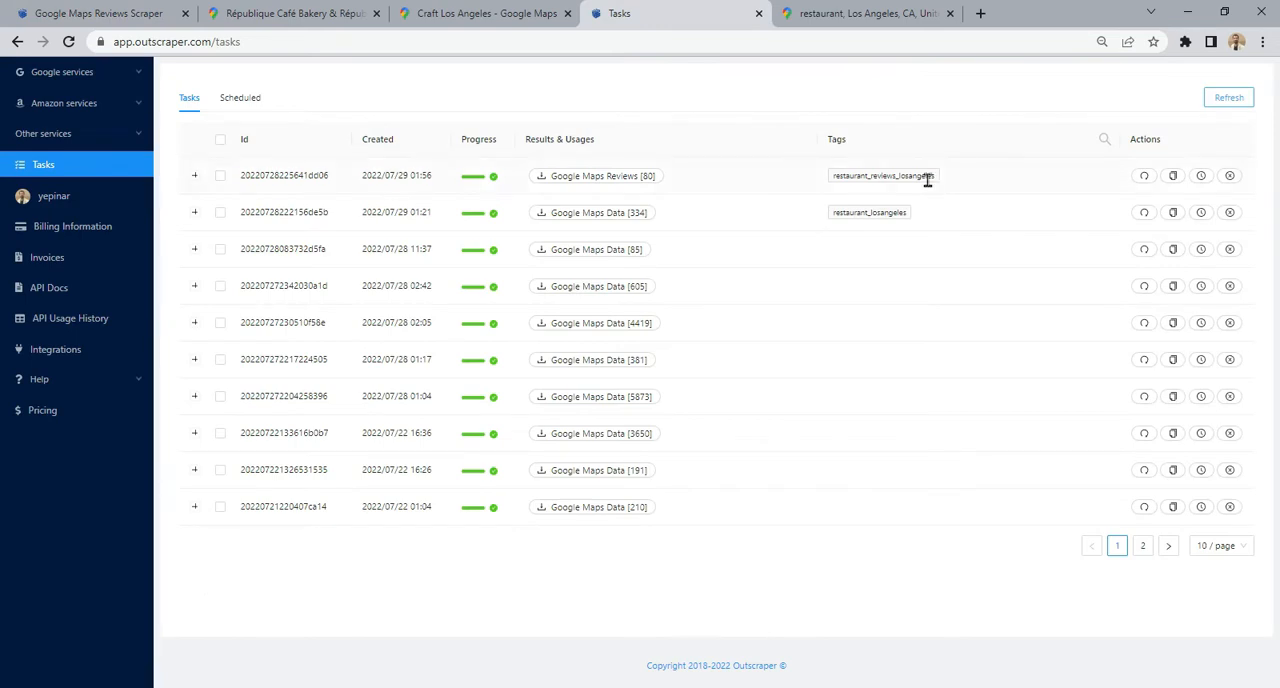
Download the newest task's Google Maps Reviews results file
click(596, 176)
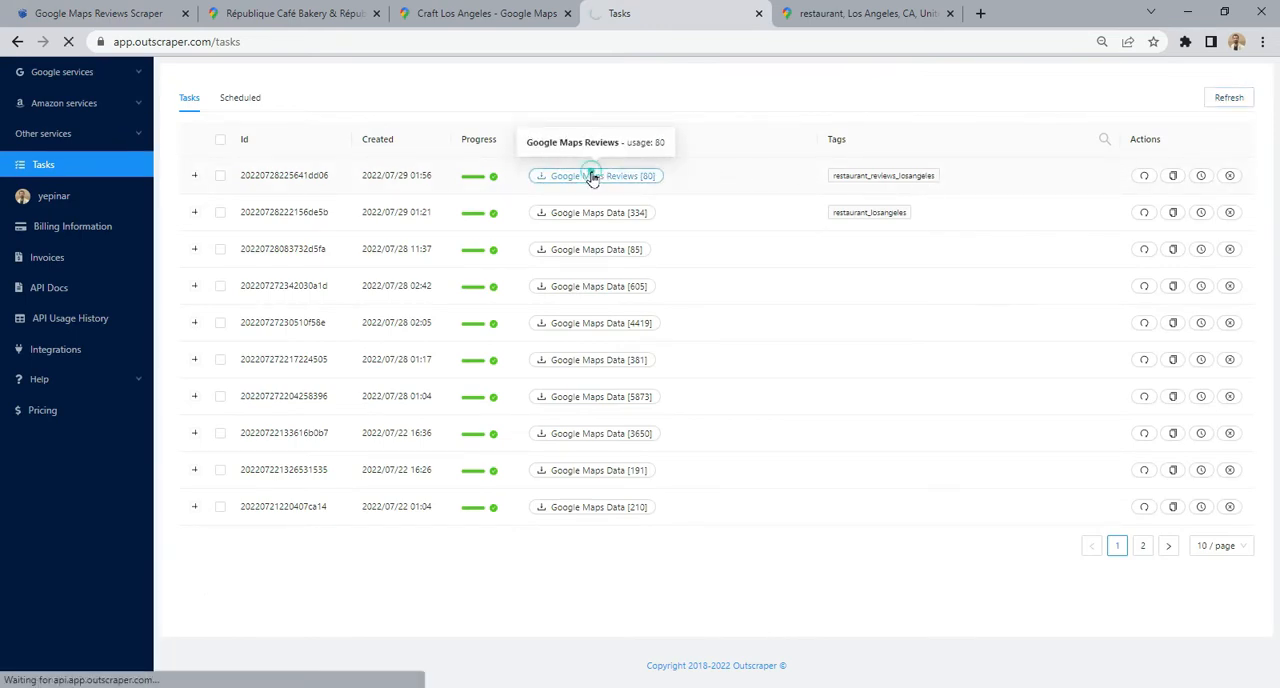
click(596, 176)
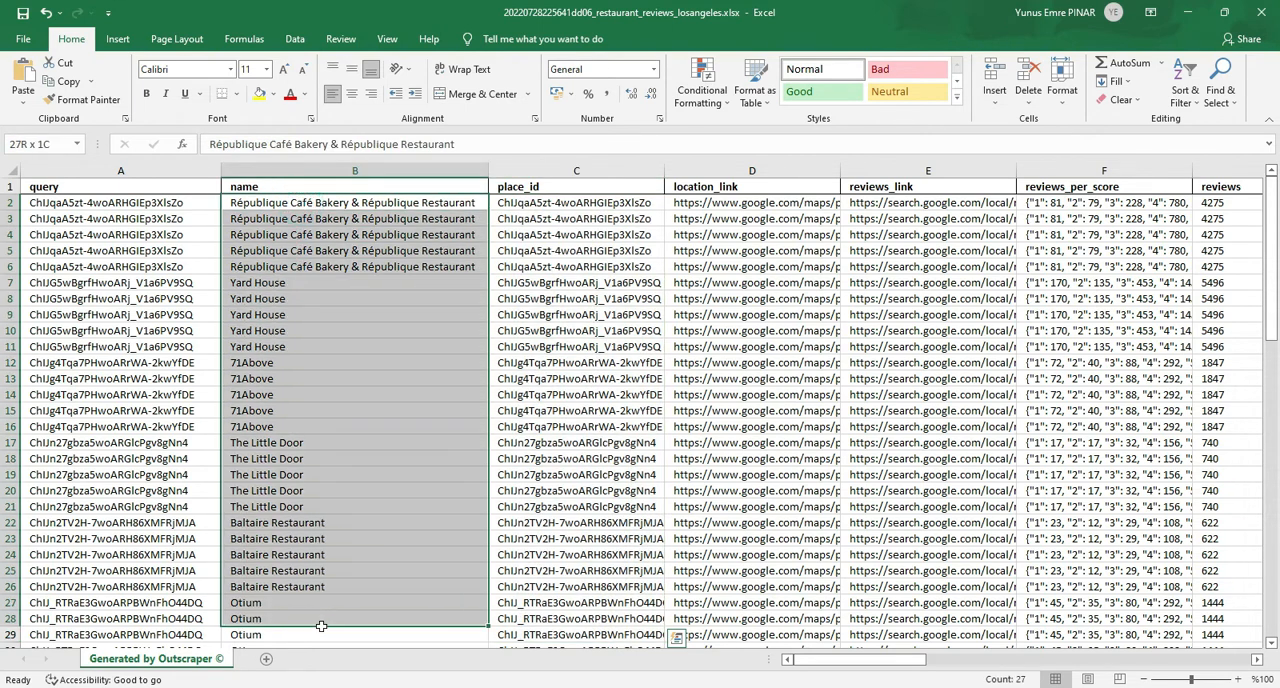
Select the place name column and browse right through the author, rating and timestamp columns
click(334, 184)
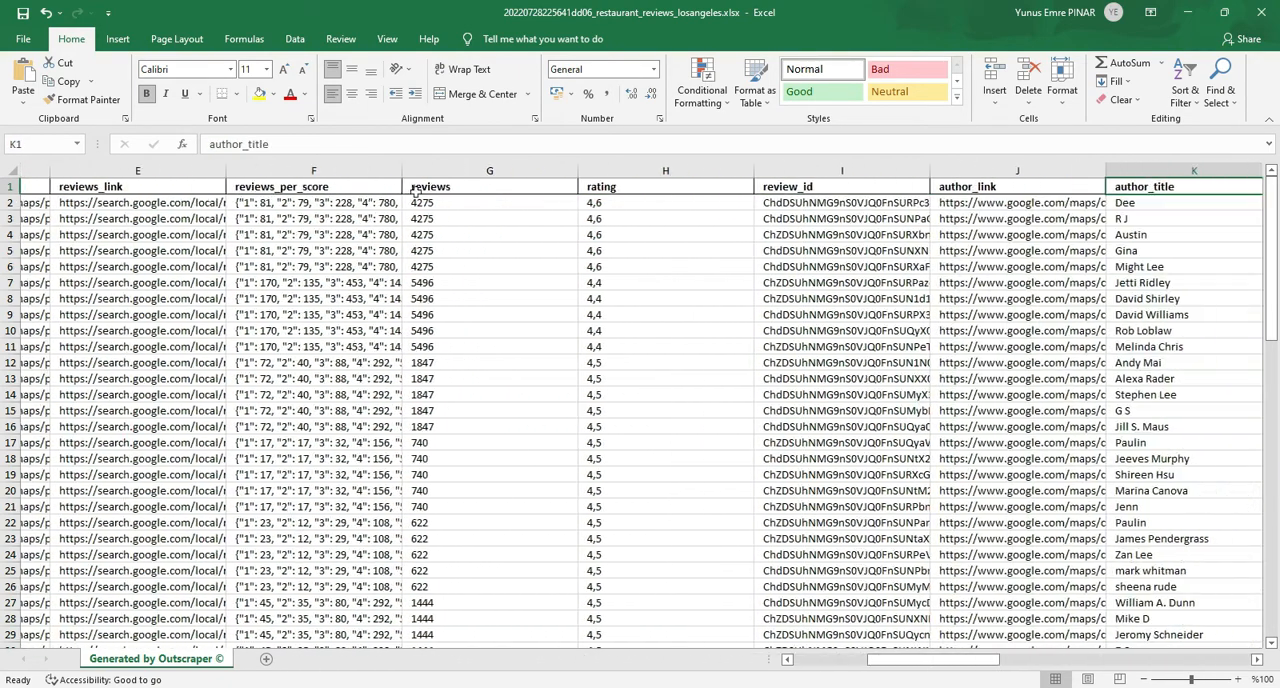
scroll(right, 3)
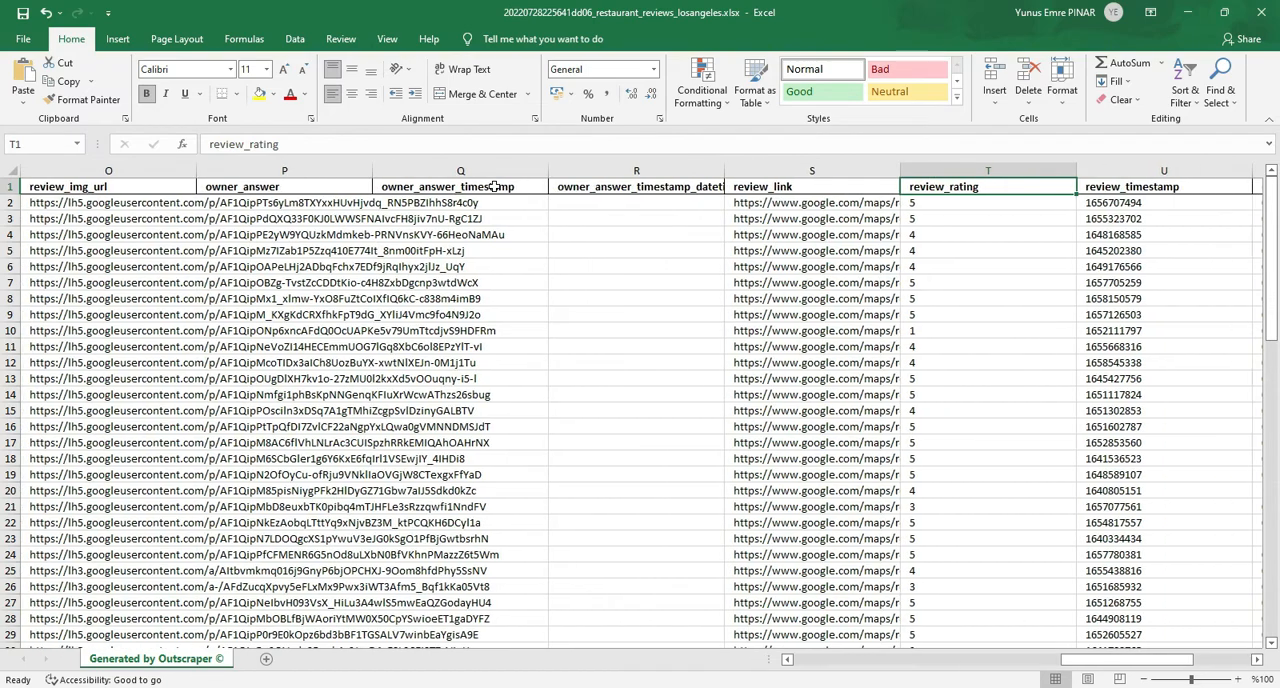
scroll(right, 3)
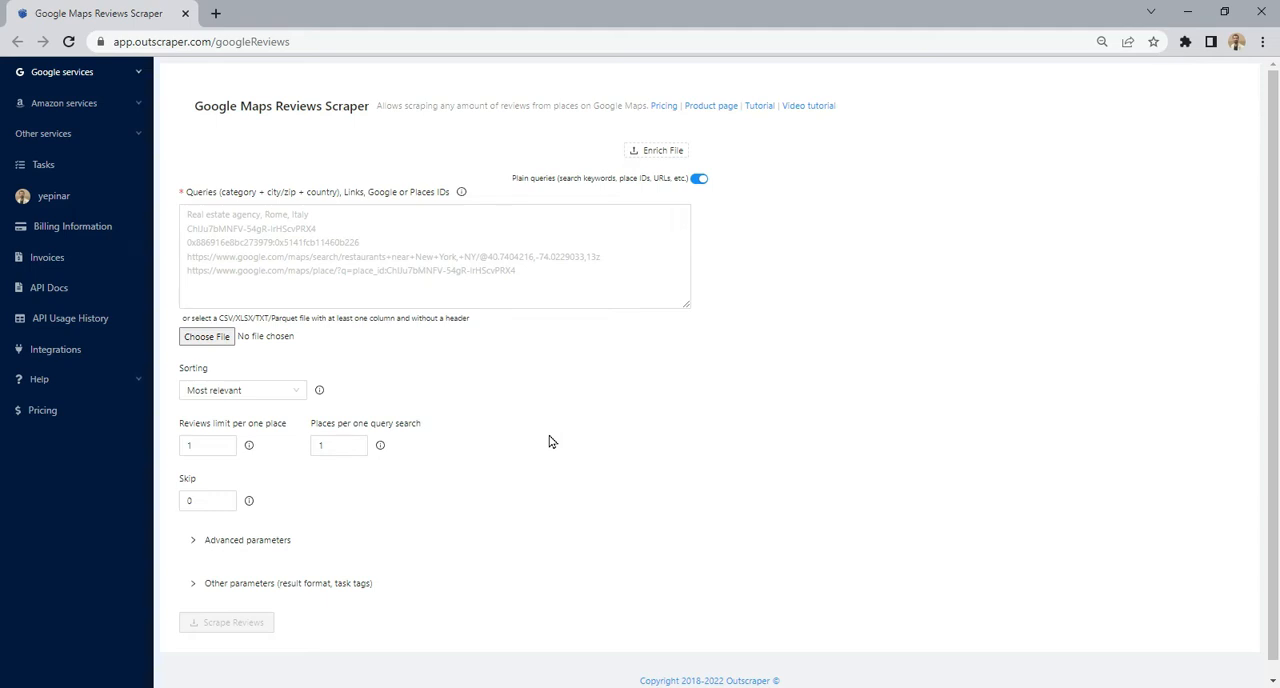
Upload the Starbucks locations xlsx, tag the reviews scrape starbucks_reviews and confirm it
click(656, 150)
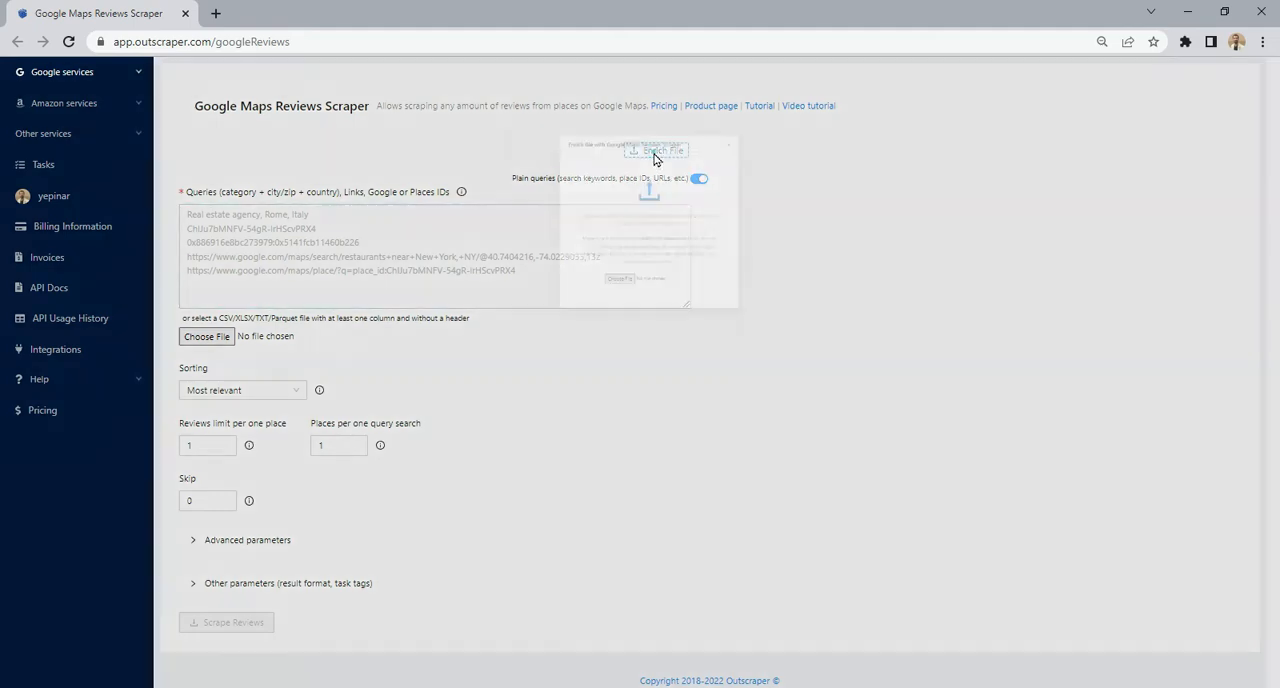
click(656, 150)
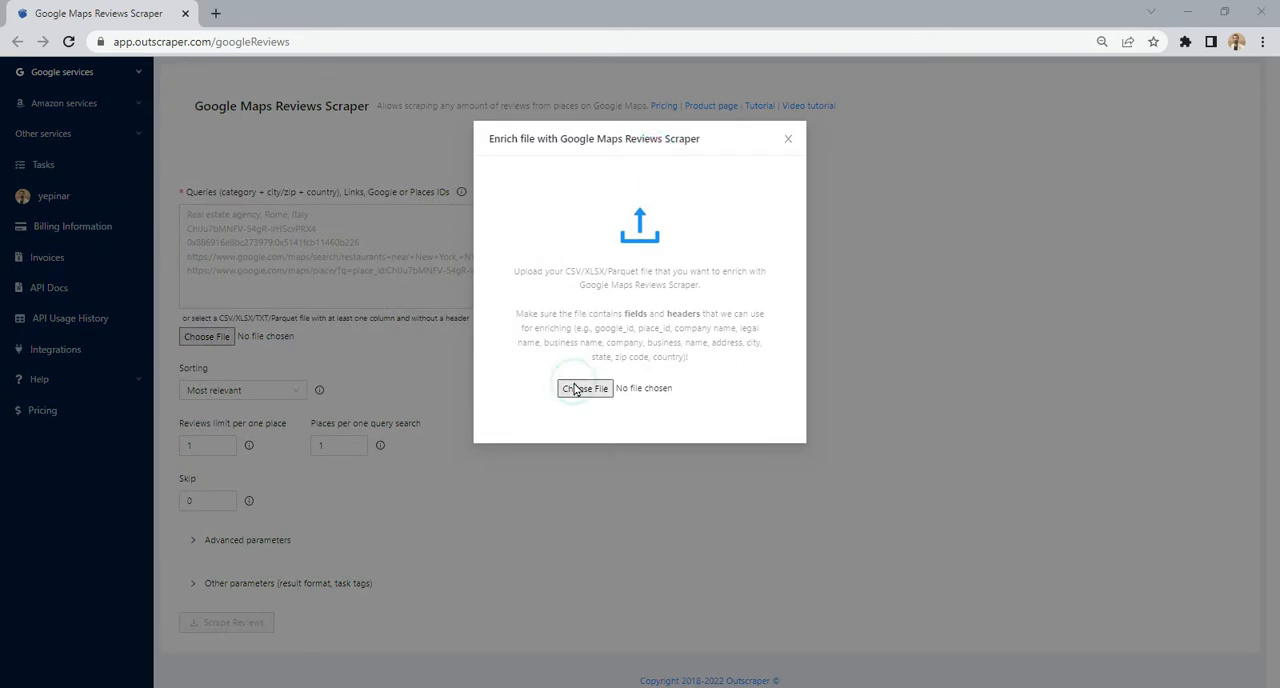
click(584, 388)
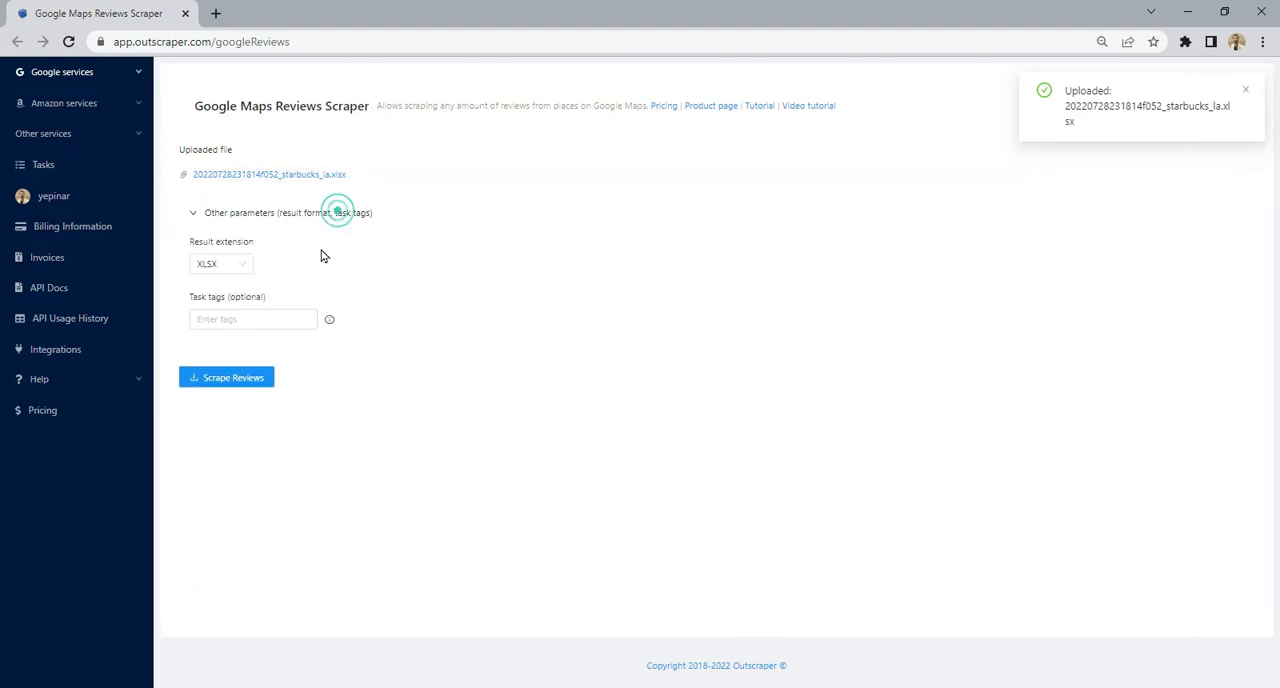
text(star)
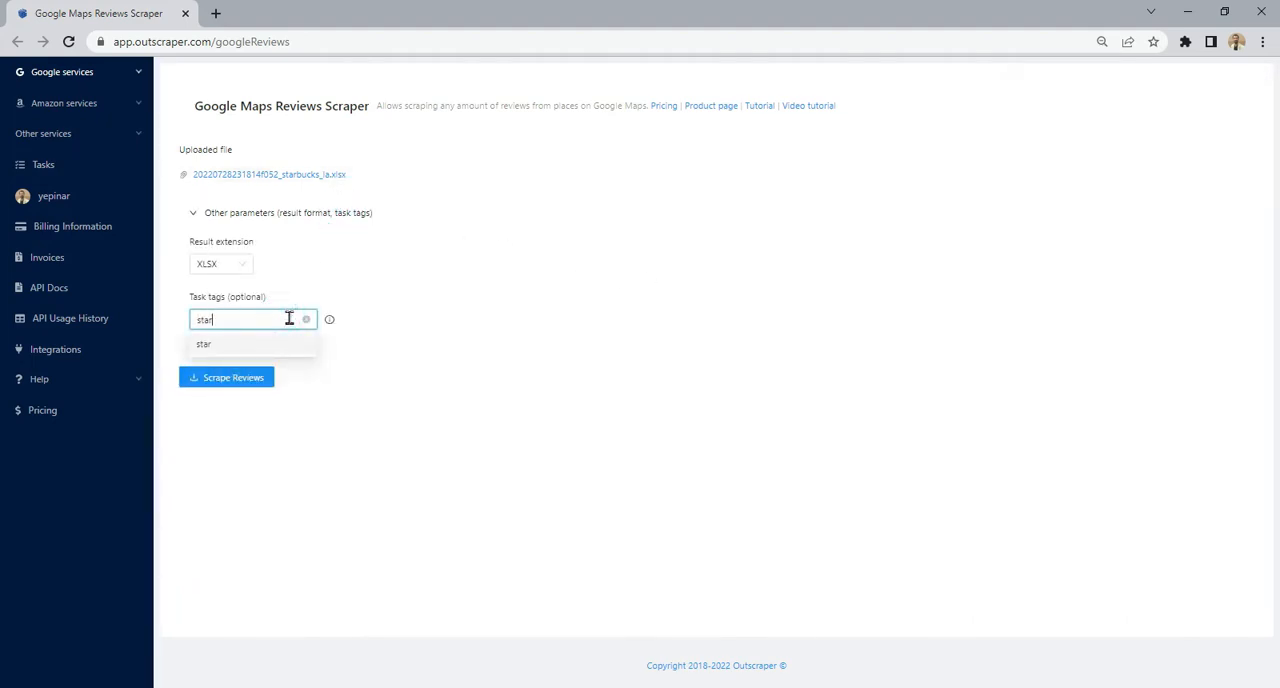
text(starbucks_reviews)
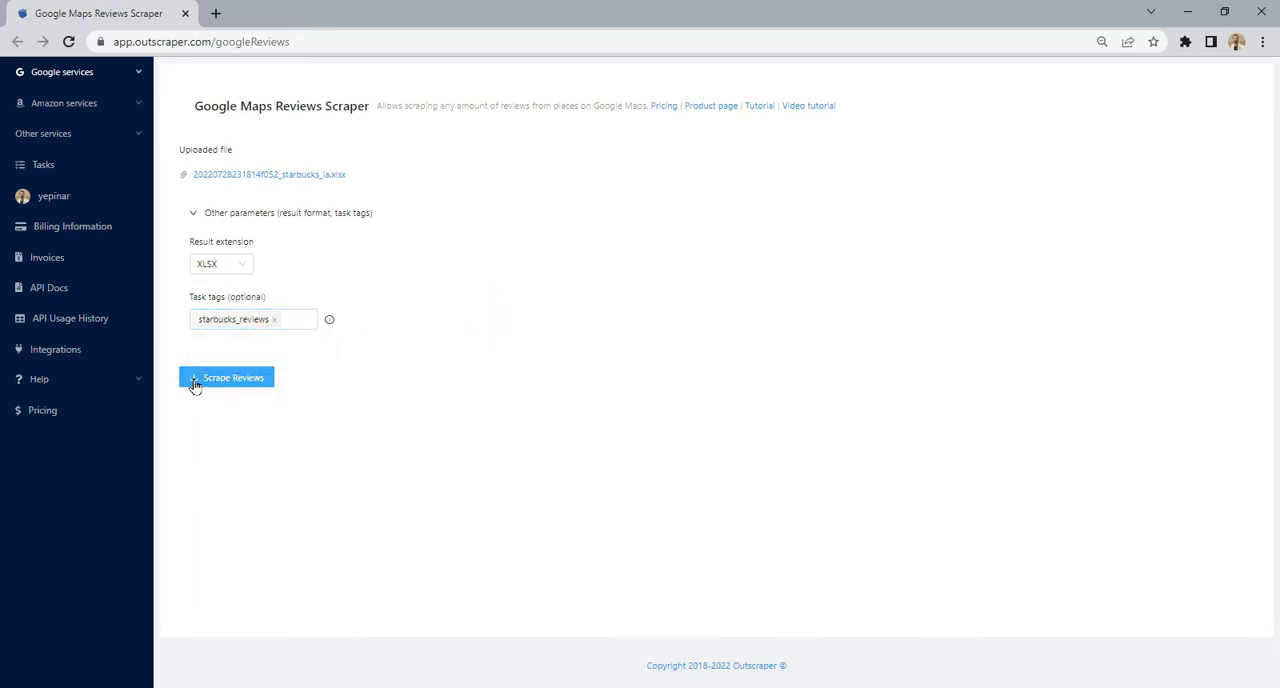
click(226, 378)
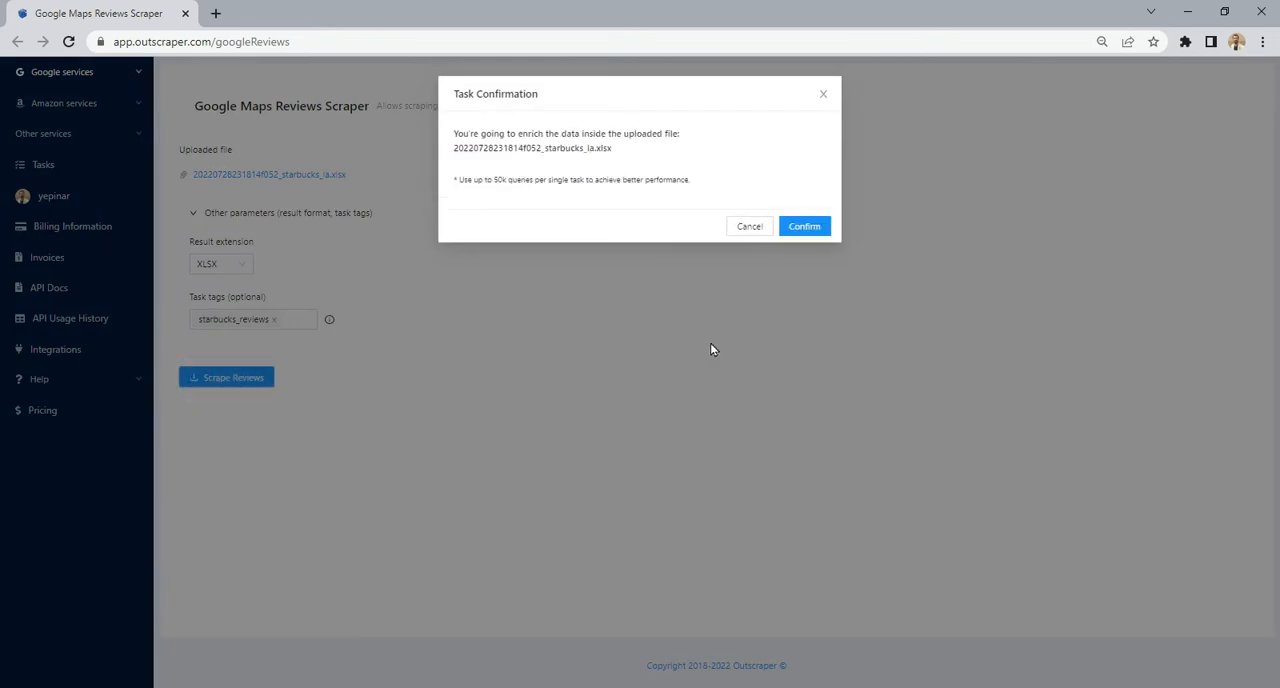
click(804, 226)
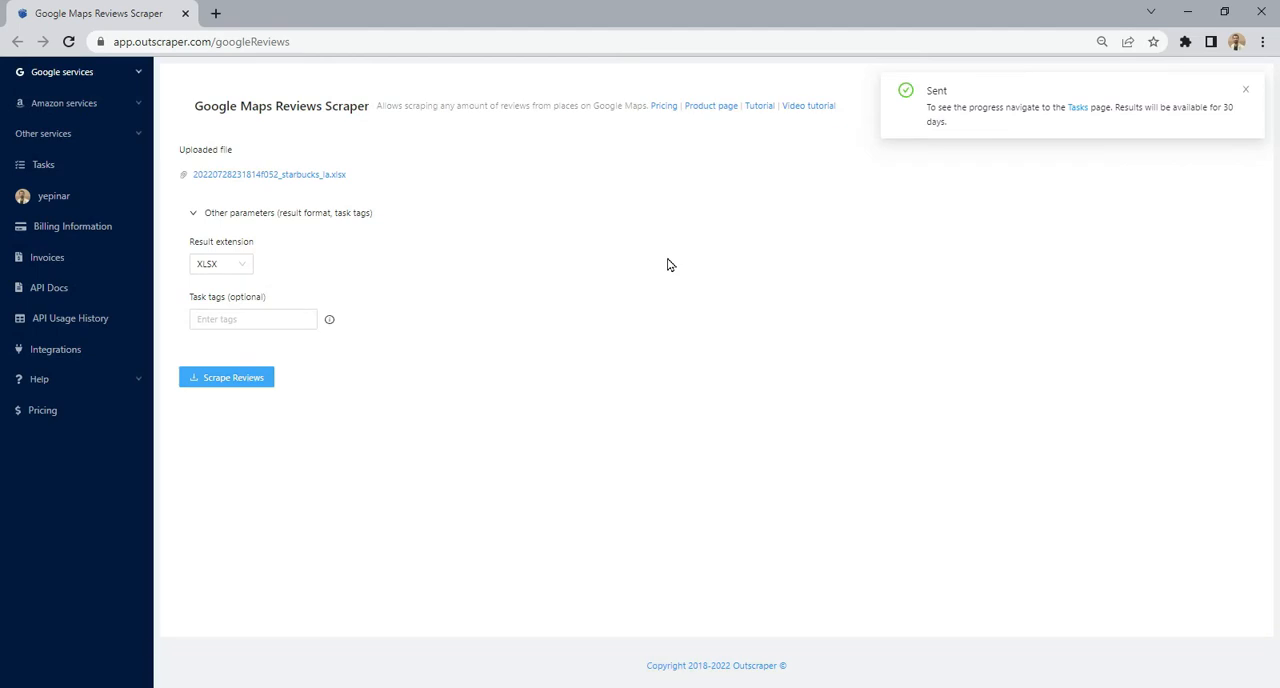
Download the Starbucks reviews results from Tasks and open the spreadsheet
click(44, 164)
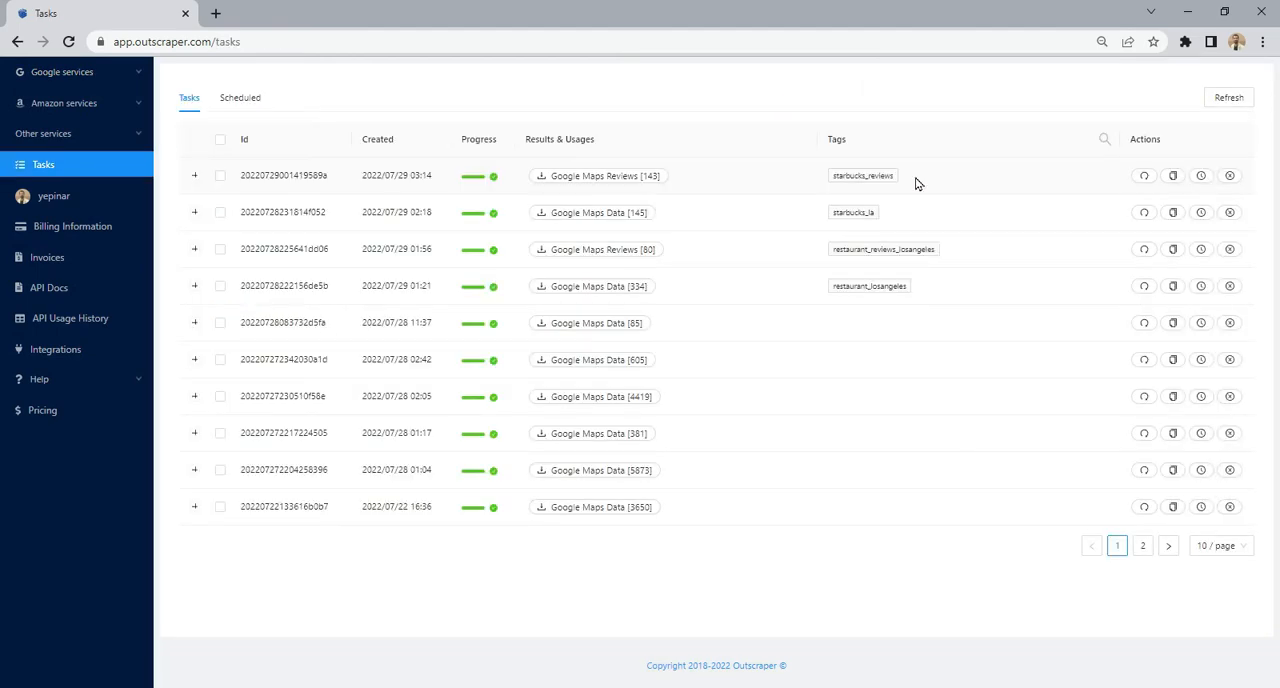
click(598, 176)
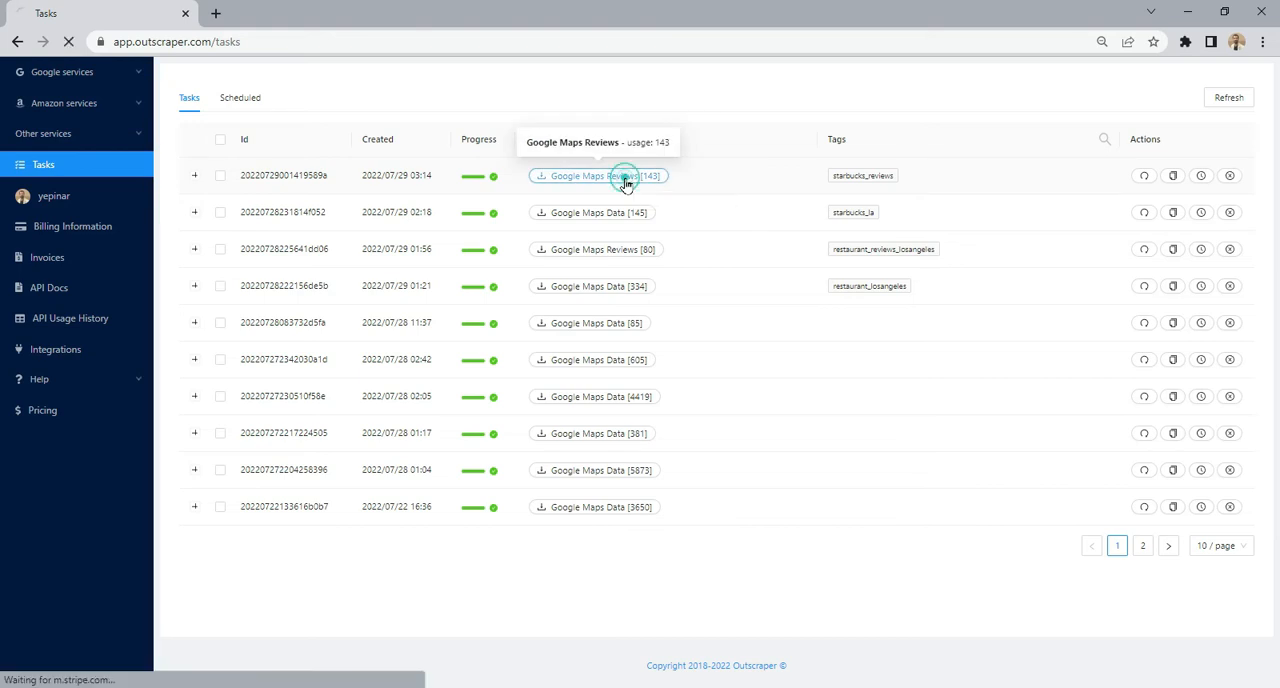
click(598, 176)
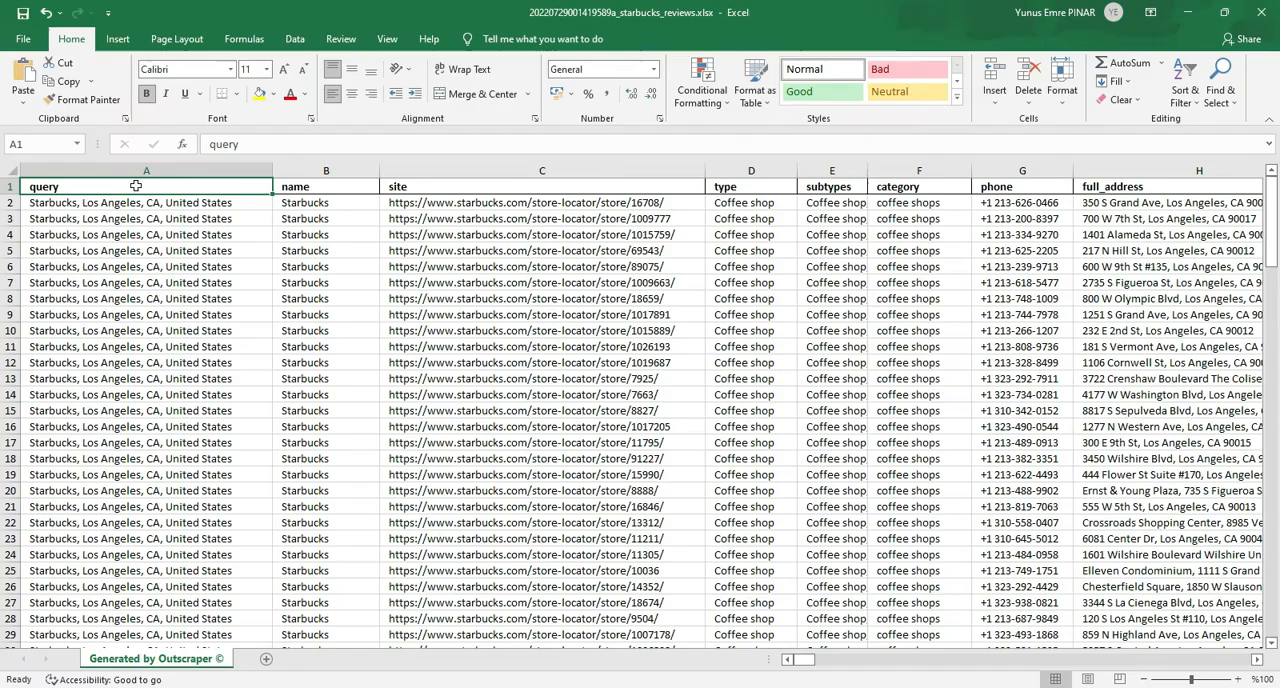
mouse_move(310, 186)
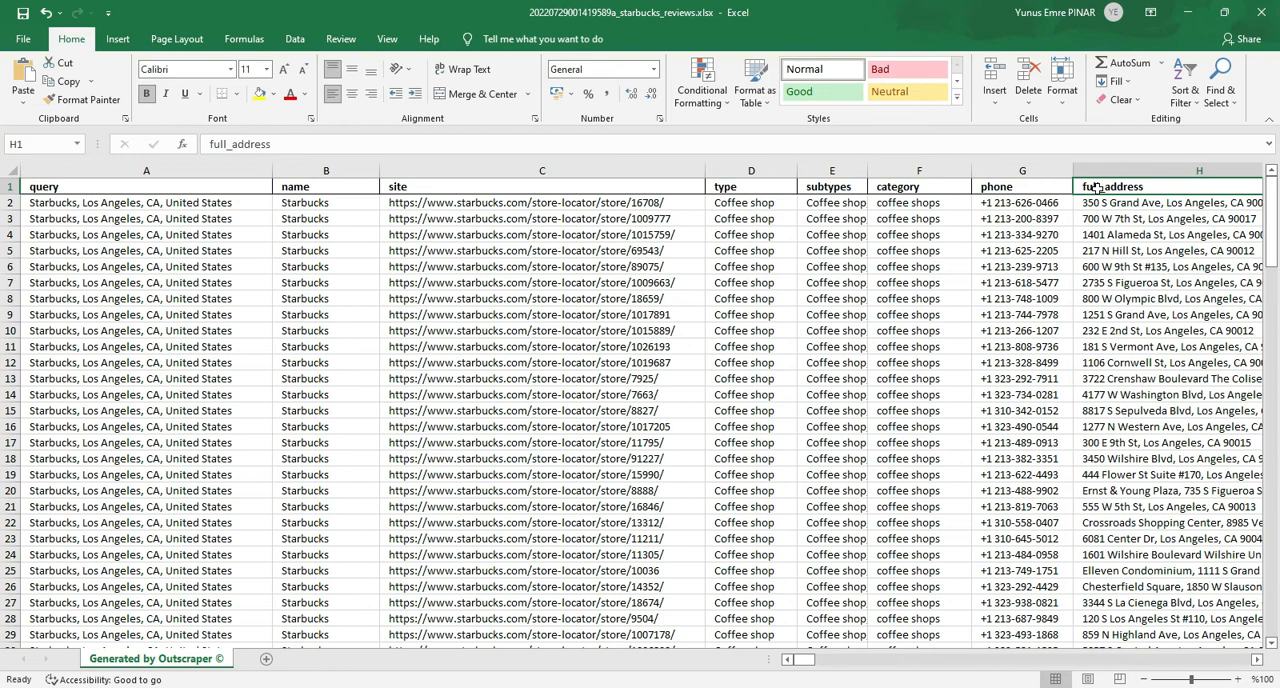
mouse_move(1150, 188)
text(review_text)
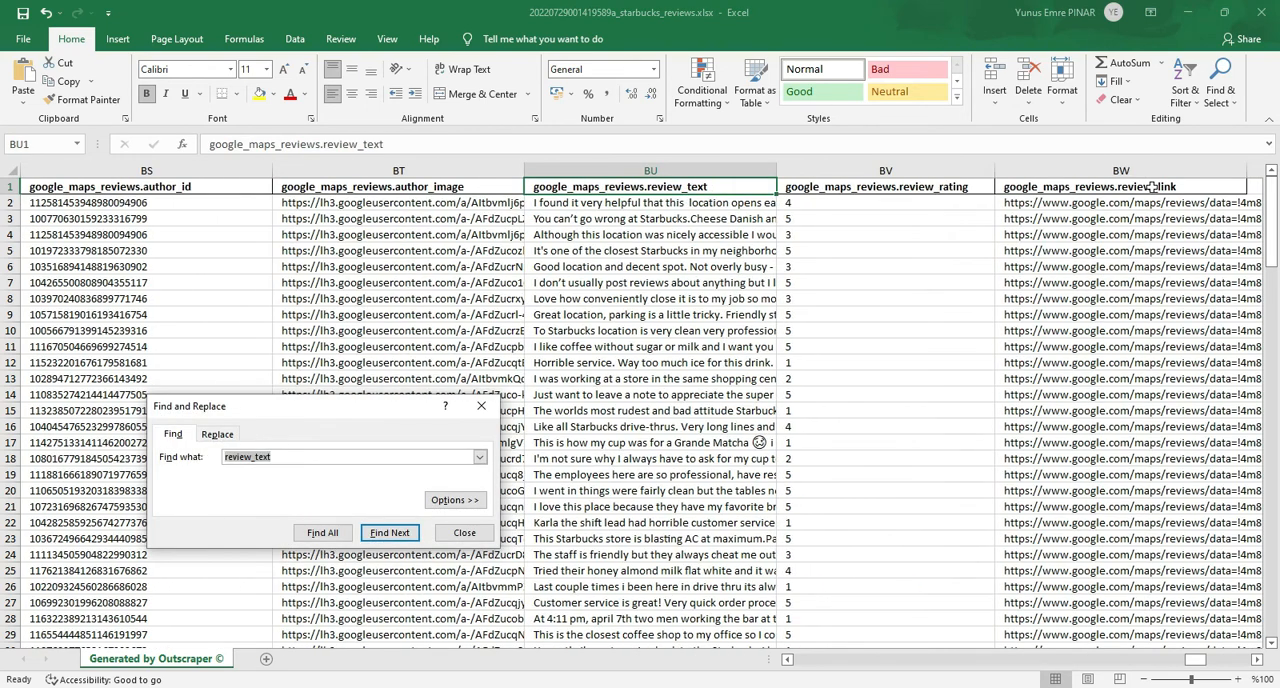
After finding review_text, scroll right to the review rating and review link columns
click(464, 532)
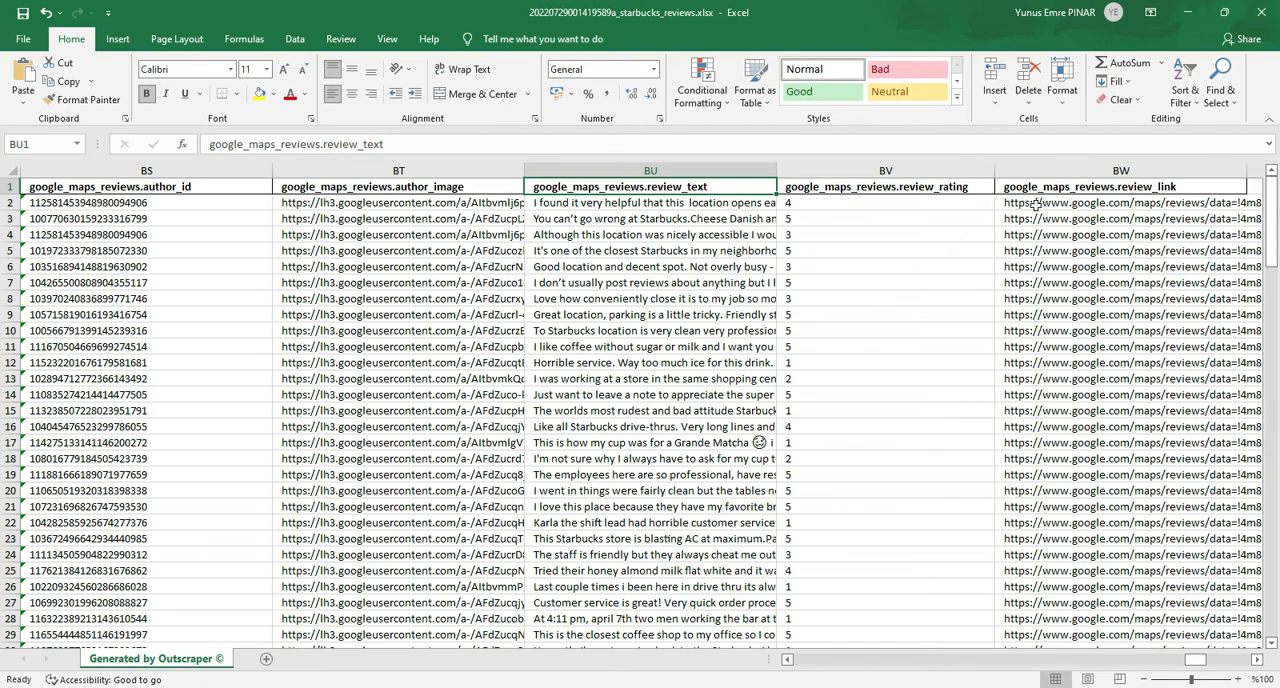
click(1088, 186)
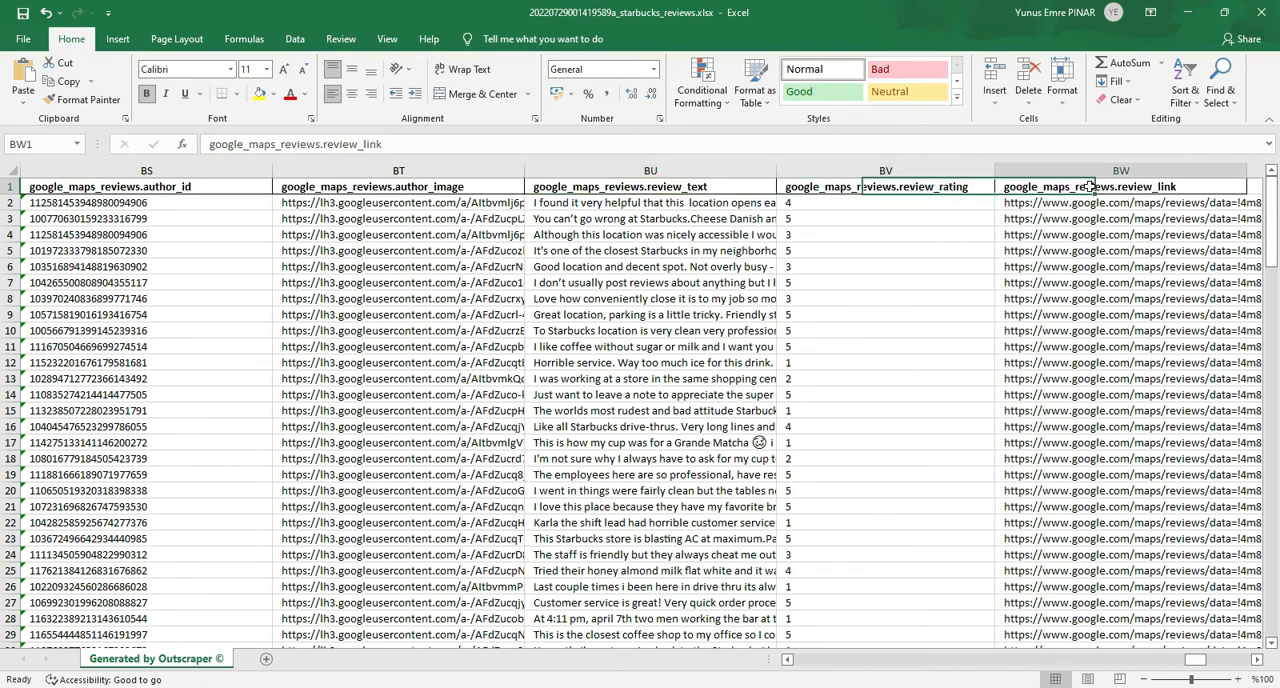
scroll(right, 3)
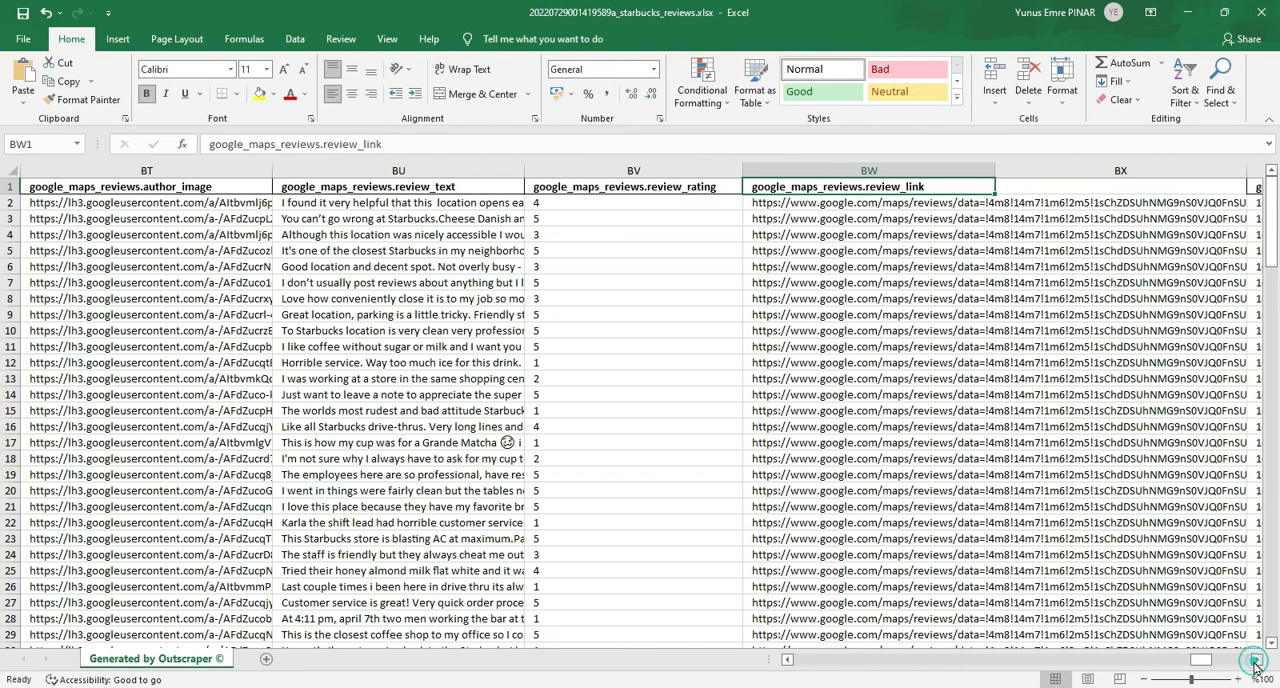